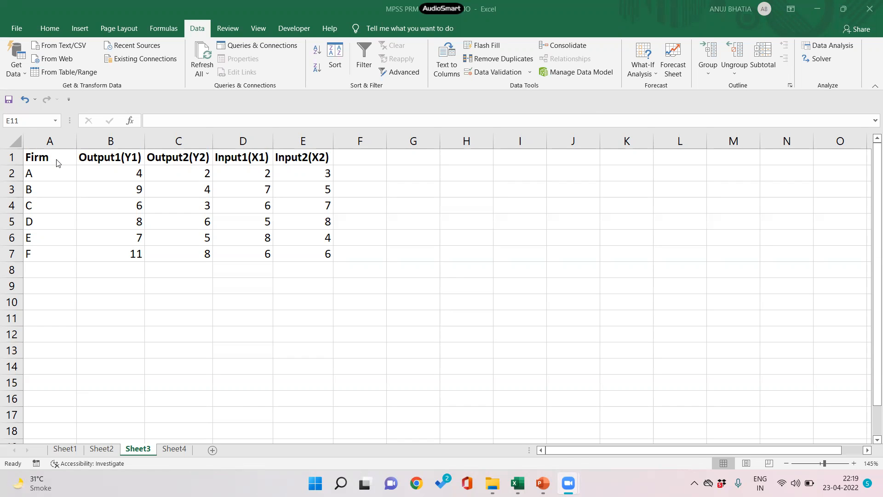
Add a Lambda column in F1 with zeros filled down for all six firms.
click(50, 158)
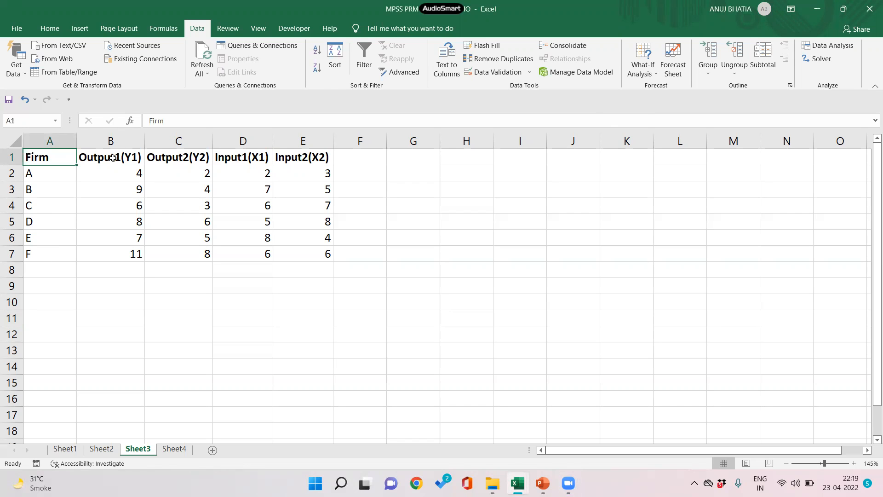
click(179, 158)
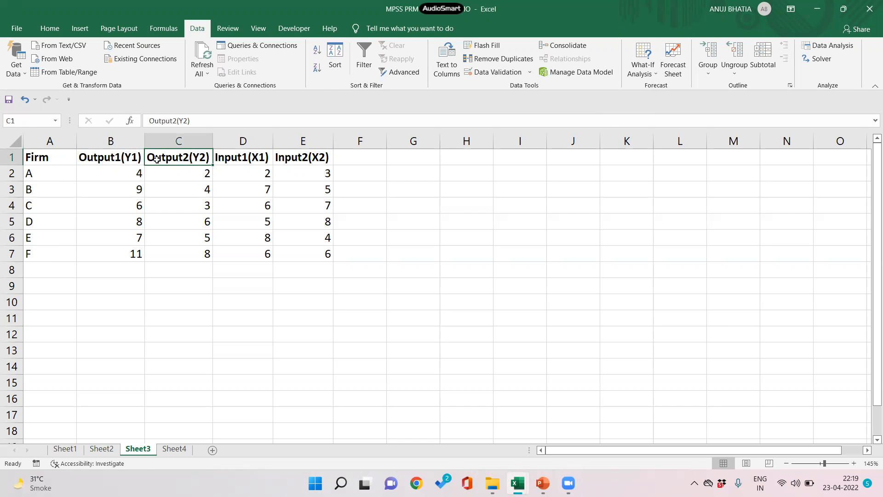
click(302, 156)
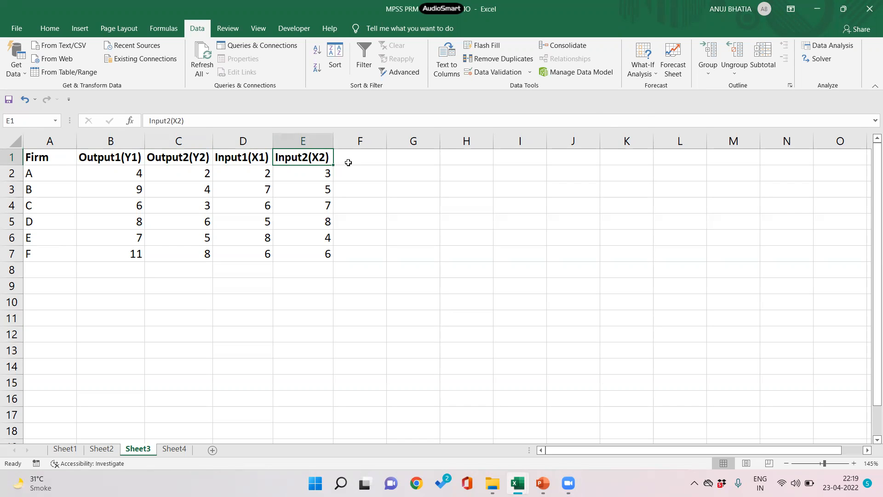
click(360, 157)
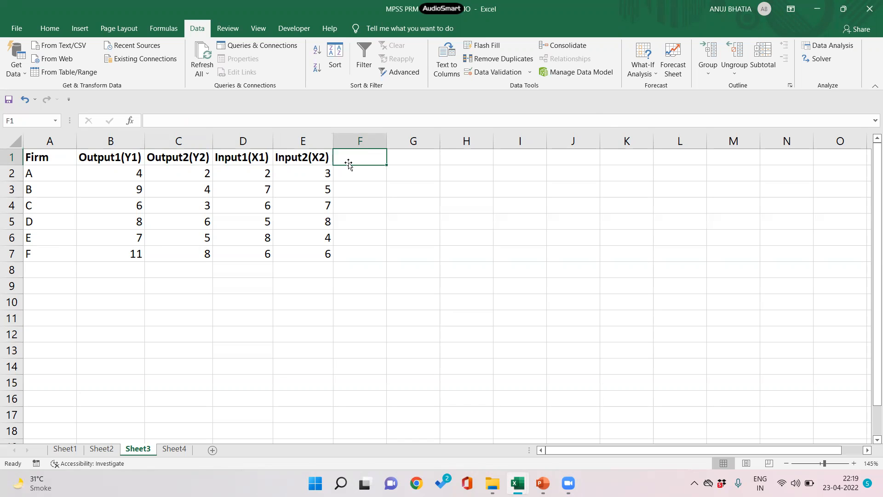
text(Lambda)
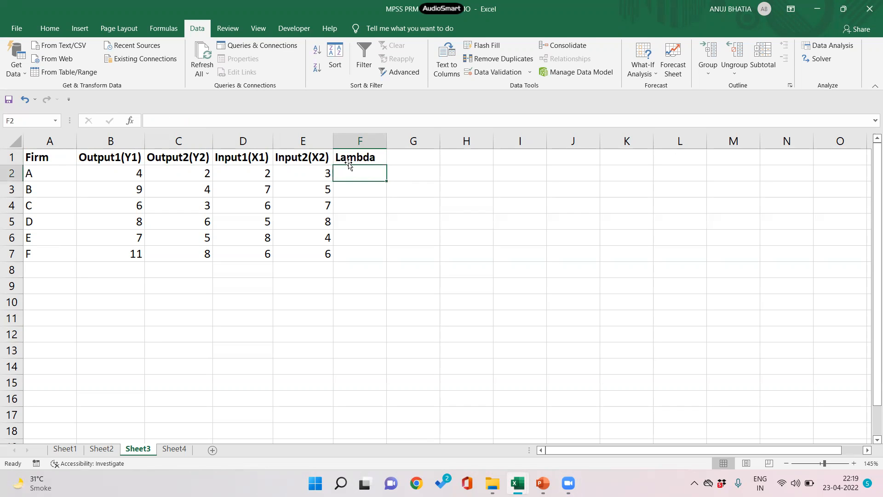
text(0)
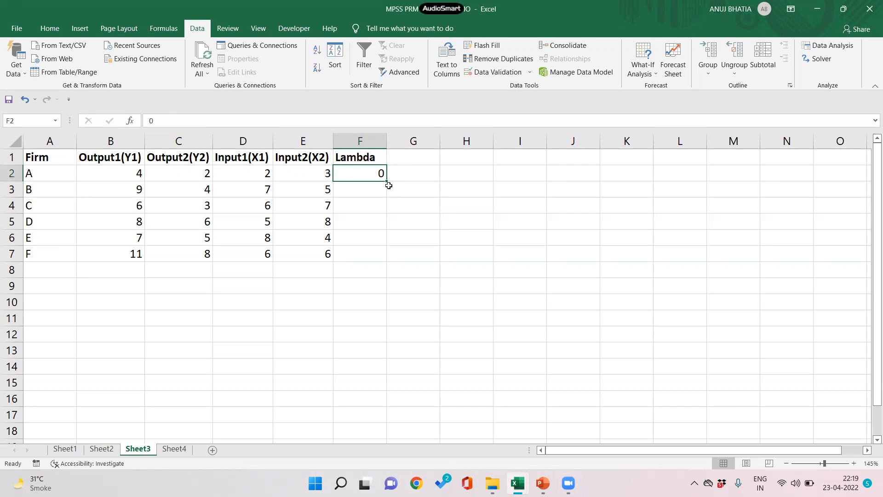
drag(386, 180, 375, 255)
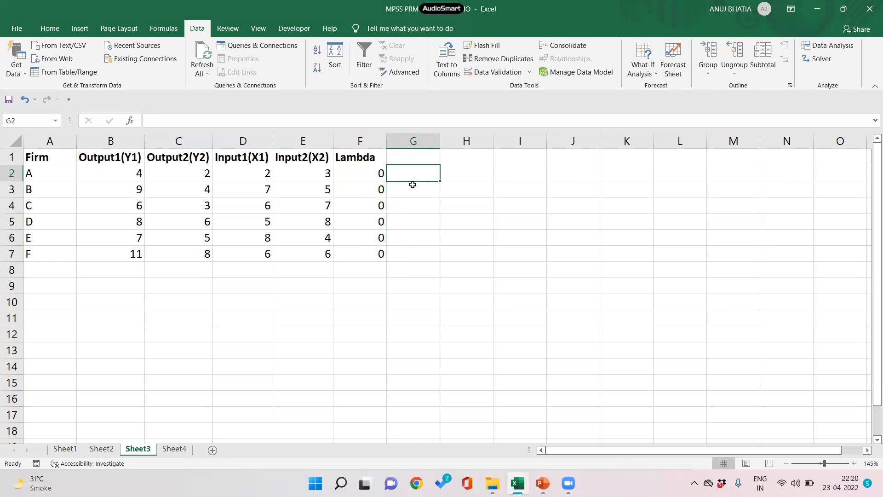
Add a Phi label with value 1 and a TE =1/Phi label with value 1 in G2:G5.
text(Phi)
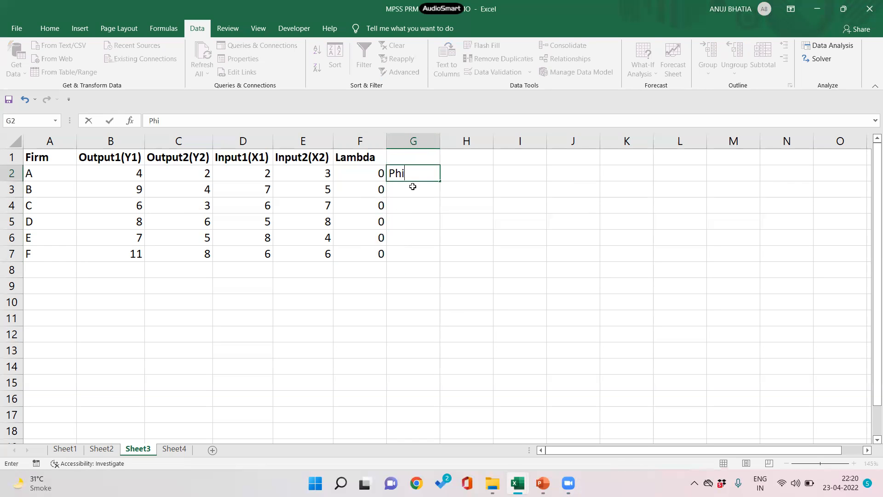
key(enter)
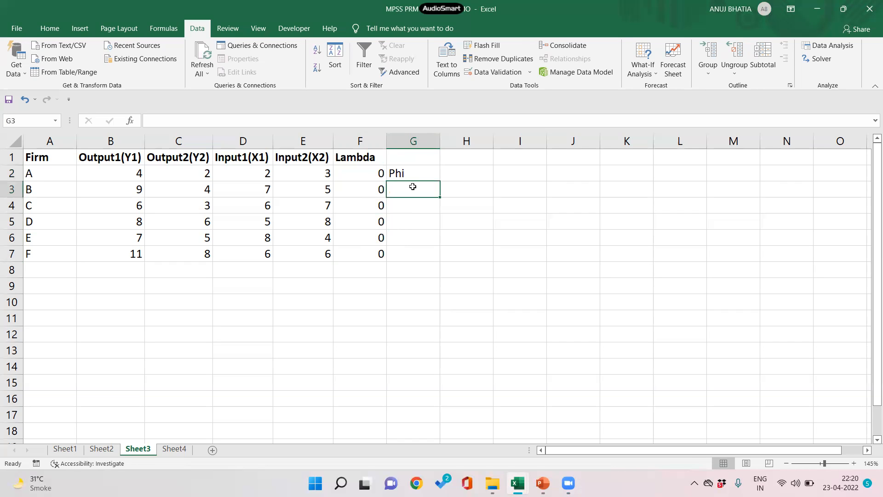
text(1)
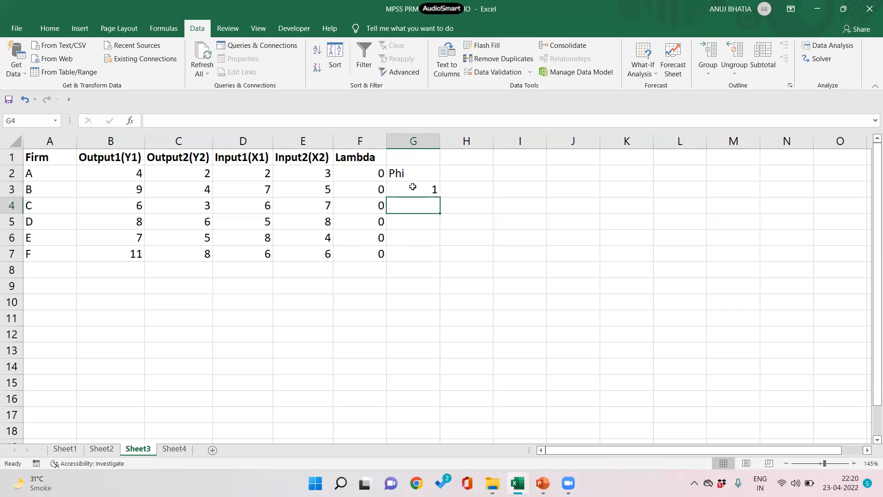
text(TE)
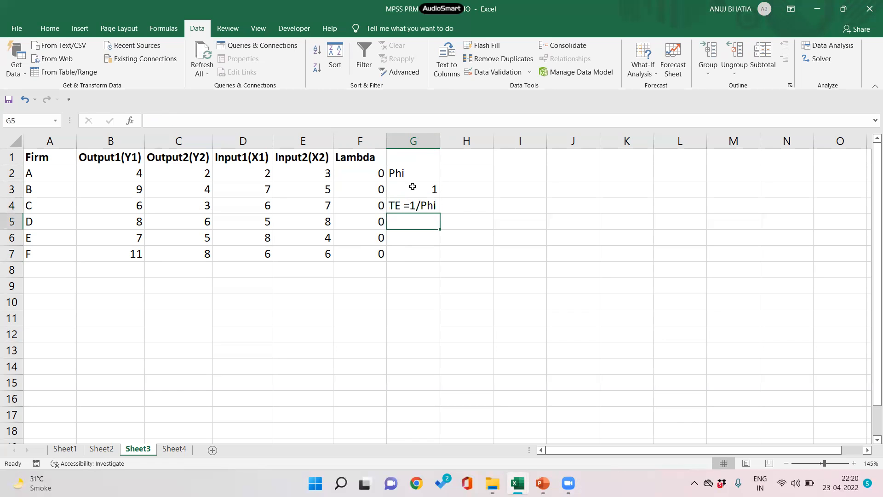
text(=1/)
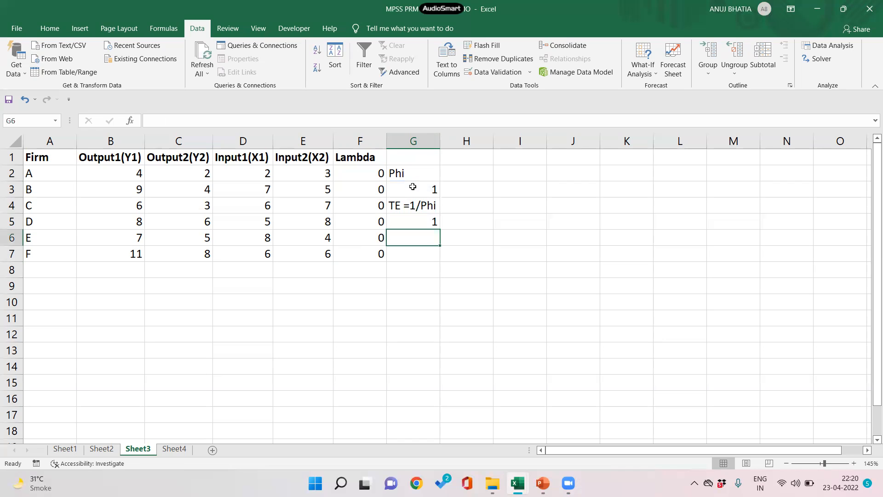
drag(111, 157, 303, 156)
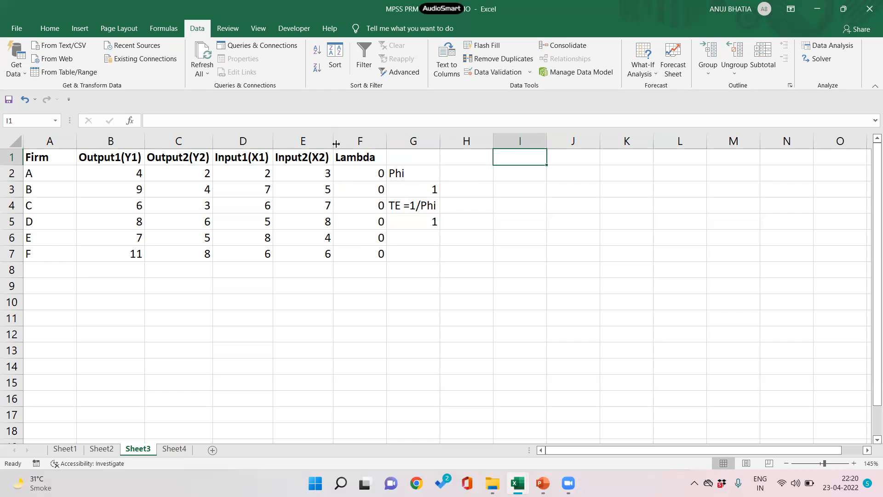
Copy the output and input headings B1:E1 to I1 and add the LHS label.
drag(111, 157, 302, 157)
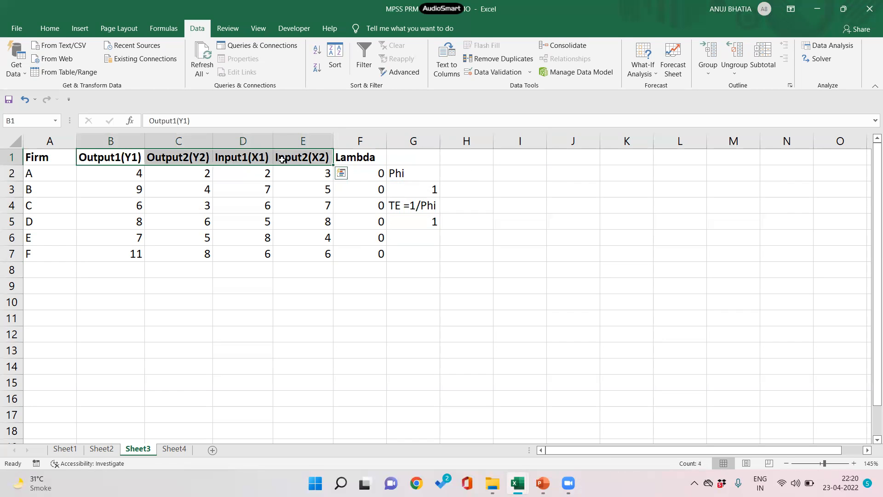
click(519, 156)
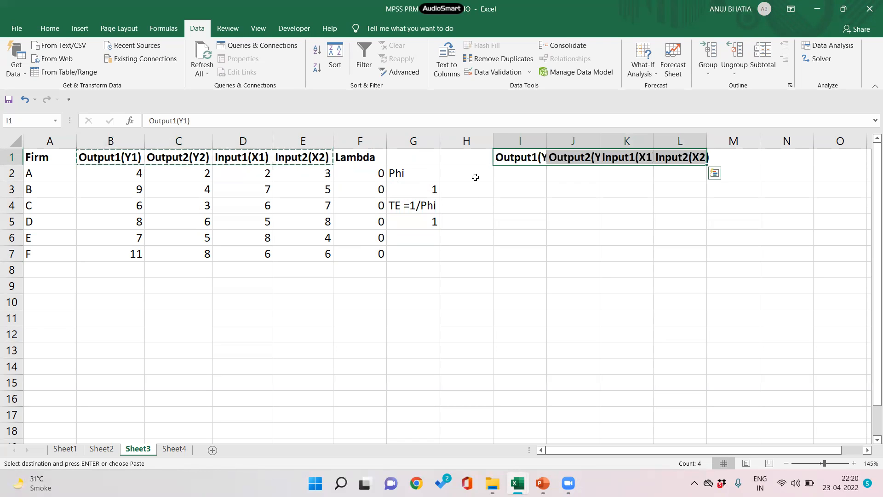
text(LHS)
click(466, 189)
text(RHS)
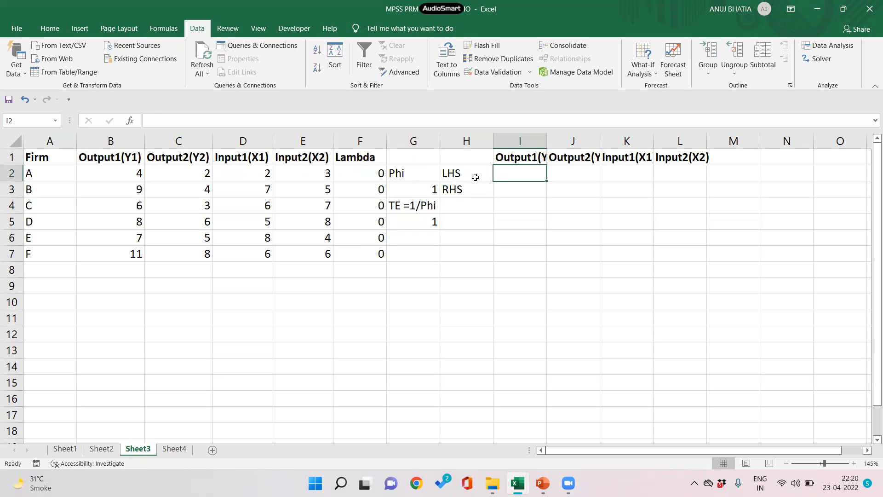
Fill the LHS row with SUMPRODUCT formulas weighting each variable by Lambda $F$2:$F$7.
text(=su)
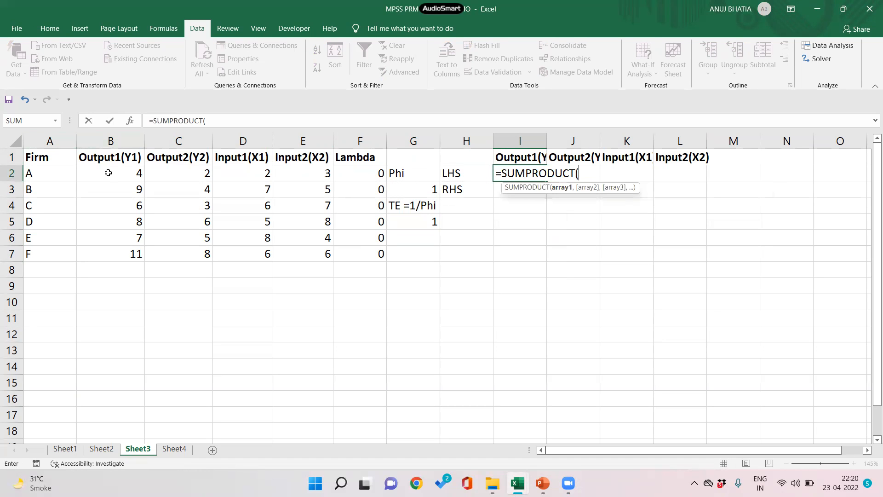
drag(110, 173, 110, 253)
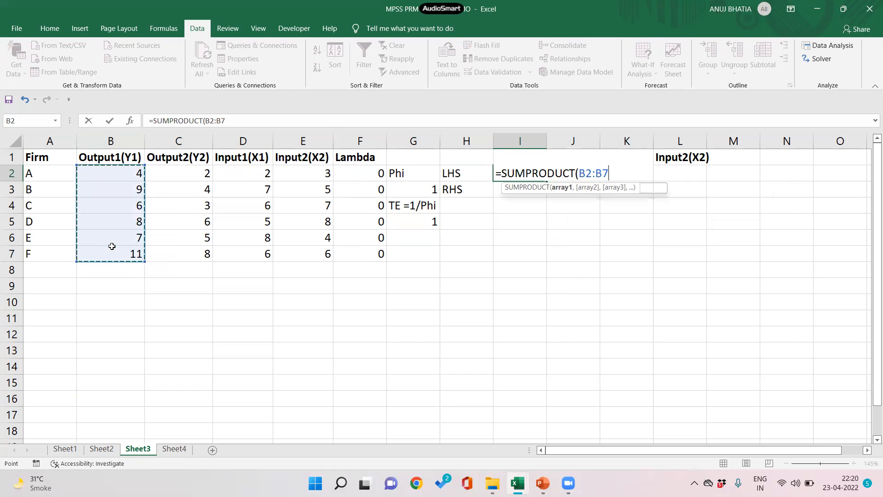
drag(359, 173, 360, 238)
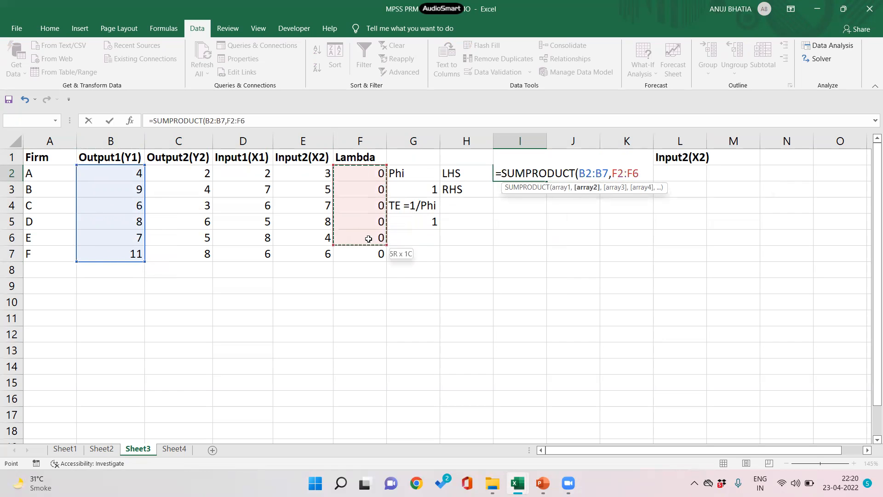
drag(369, 238, 369, 253)
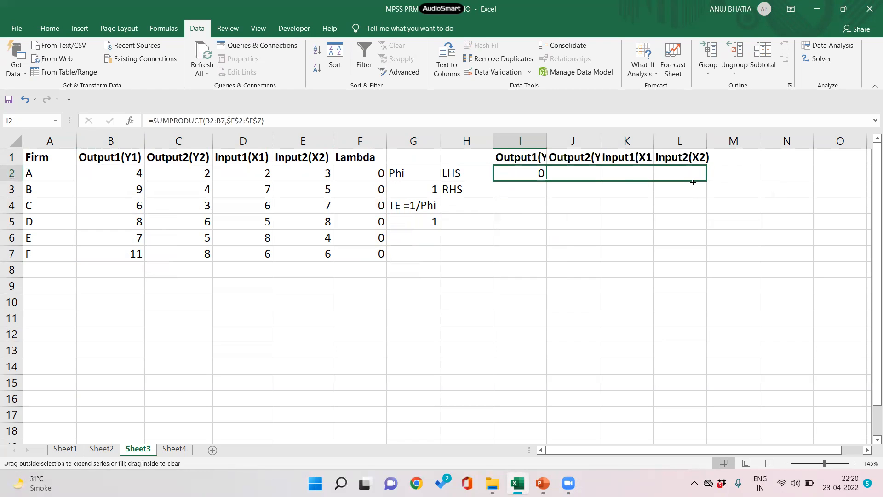
text(=SUMPRODUCT(C2:C7,$F$2:$F$7))
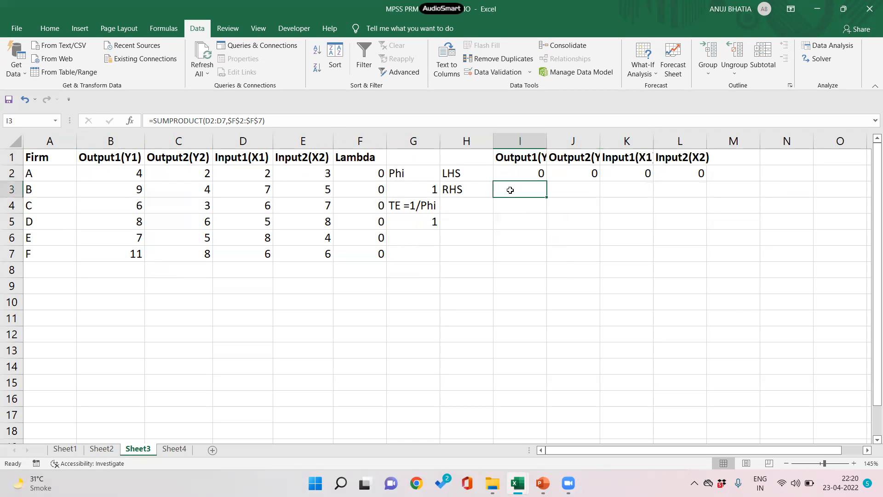
Fill the RHS row with Phi times firm C's outputs and firm C's inputs 6 and 7.
text(=)
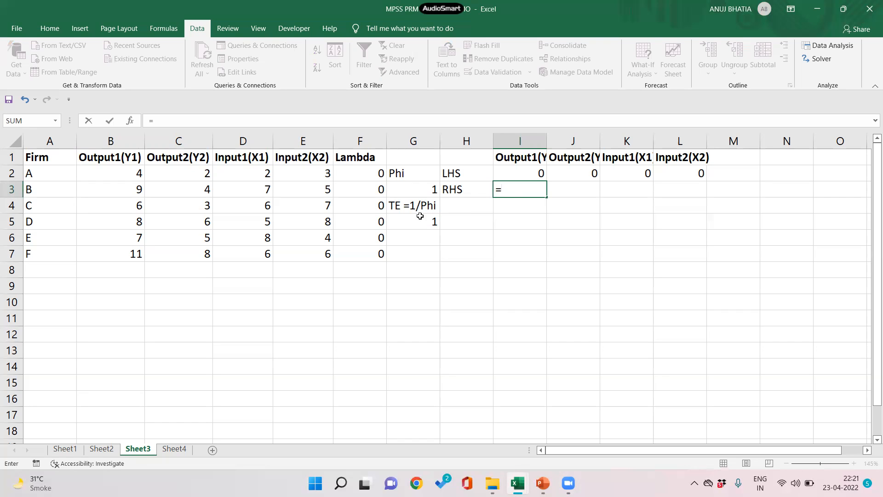
mouse_move(425, 191)
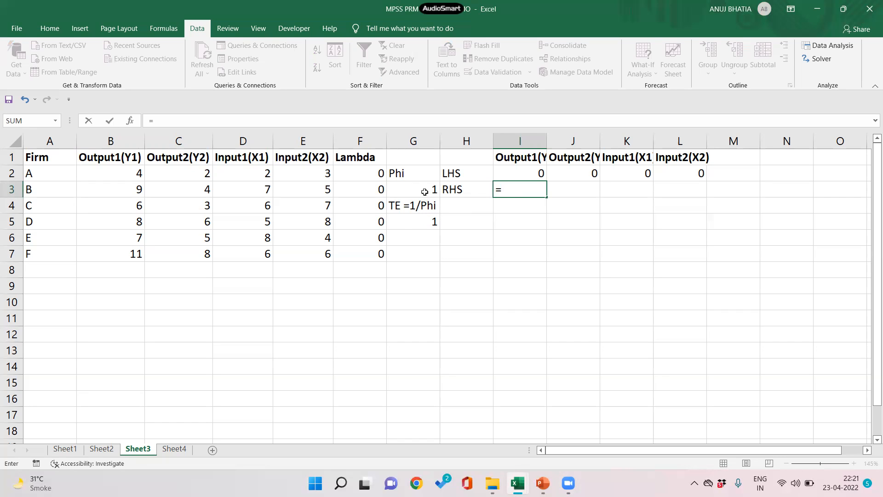
click(413, 189)
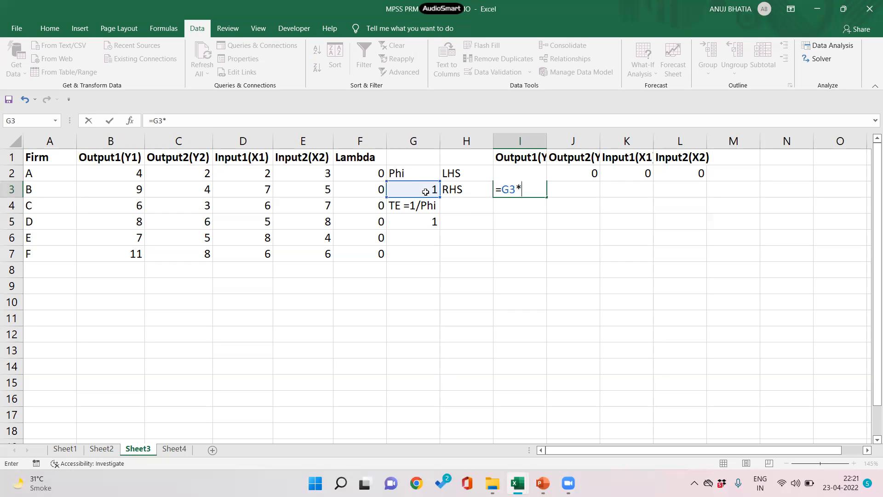
mouse_move(87, 209)
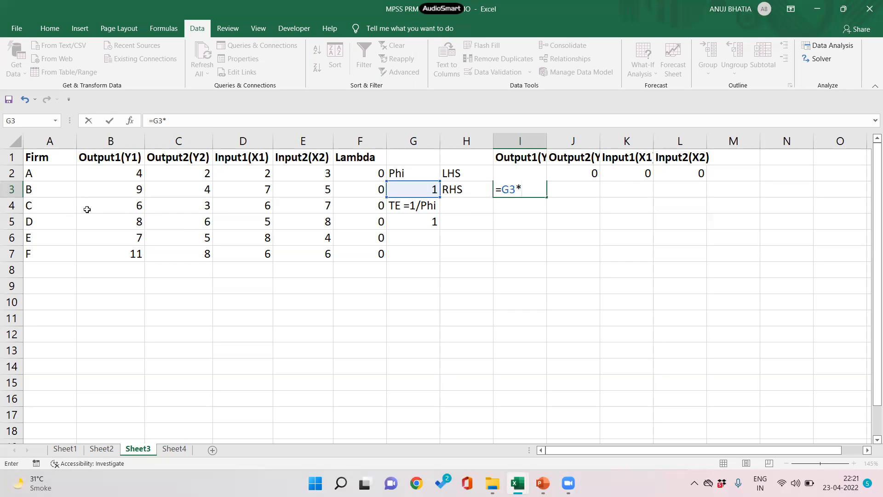
click(110, 205)
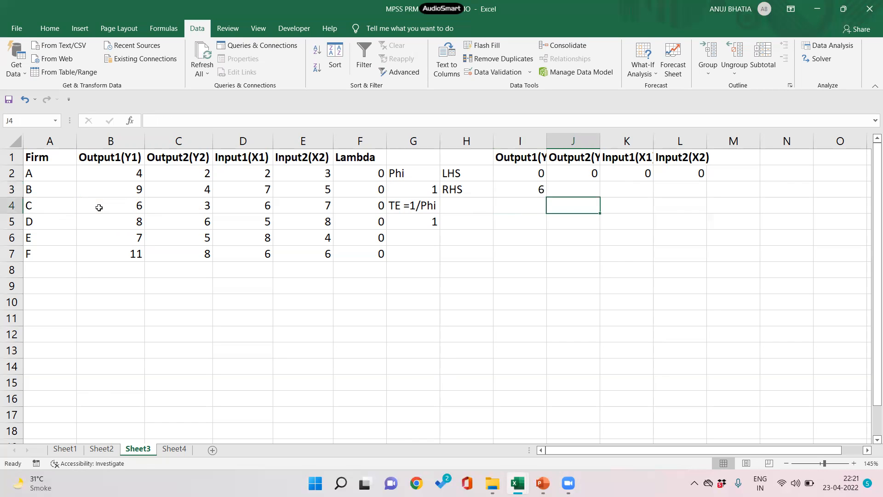
text(=)
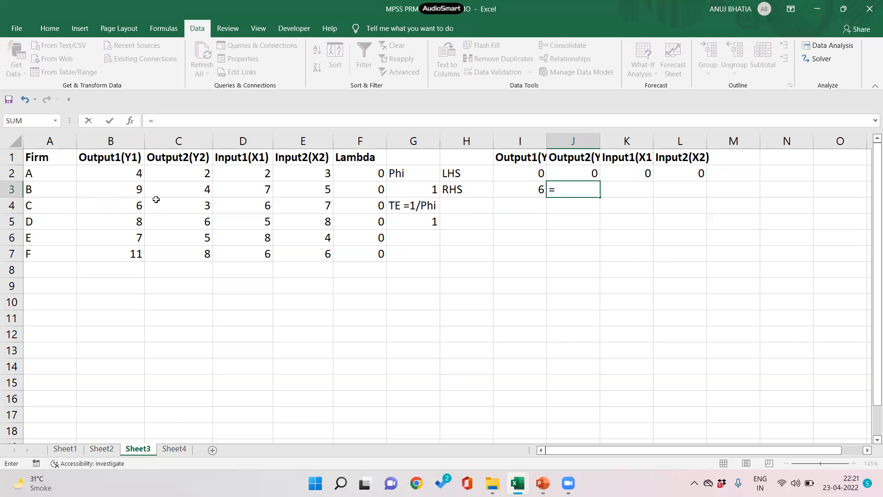
click(413, 189)
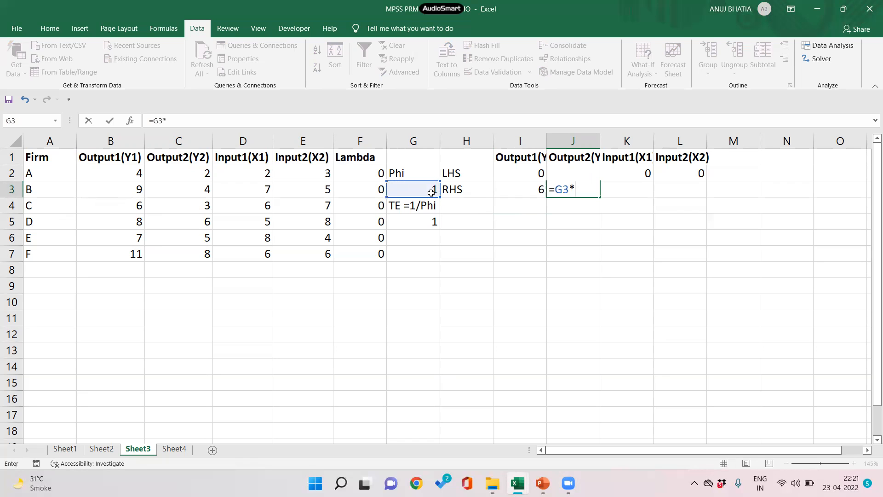
click(178, 205)
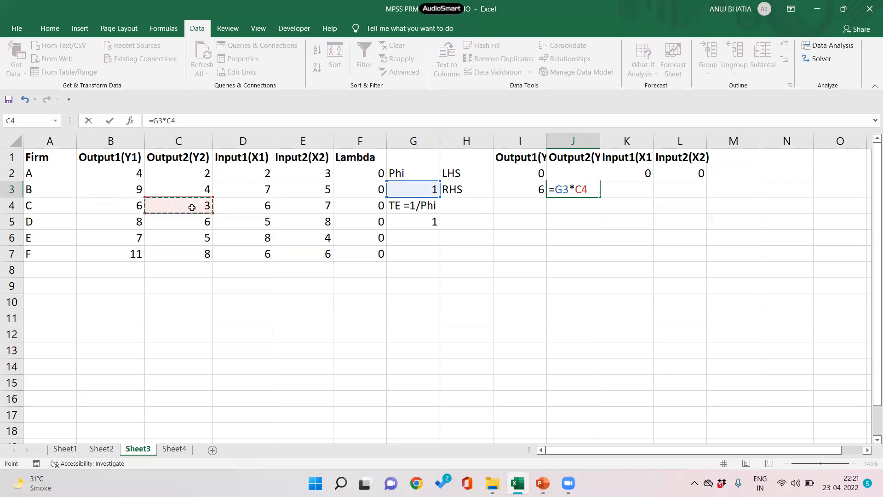
key(enter)
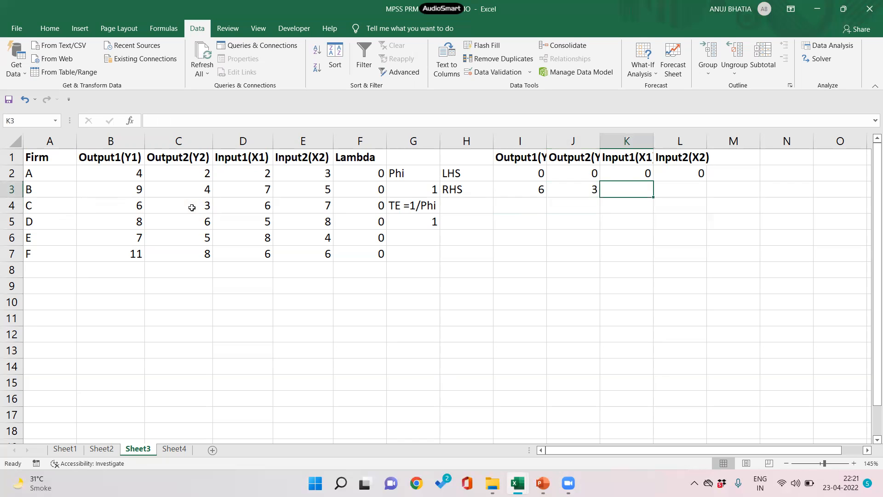
text(=)
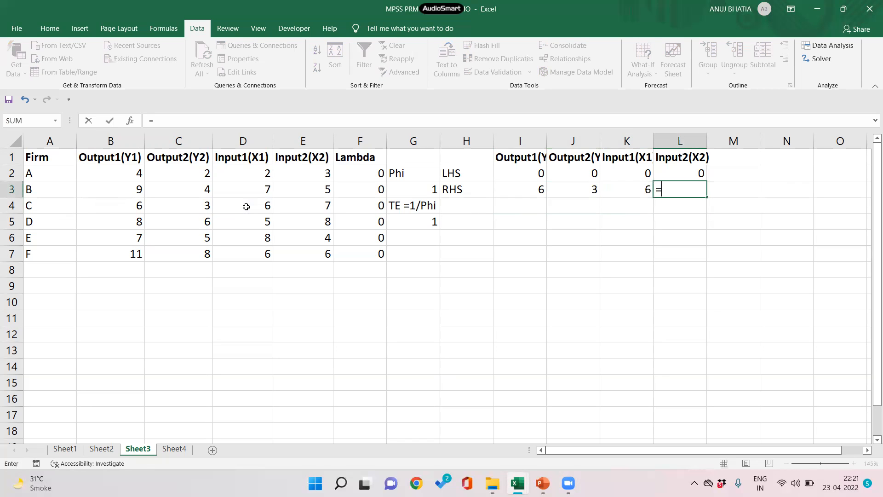
click(303, 205)
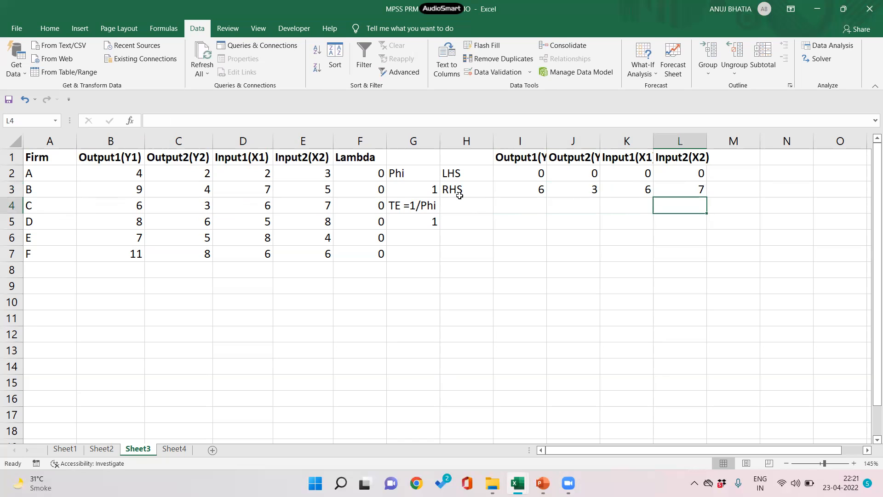
mouse_move(717, 165)
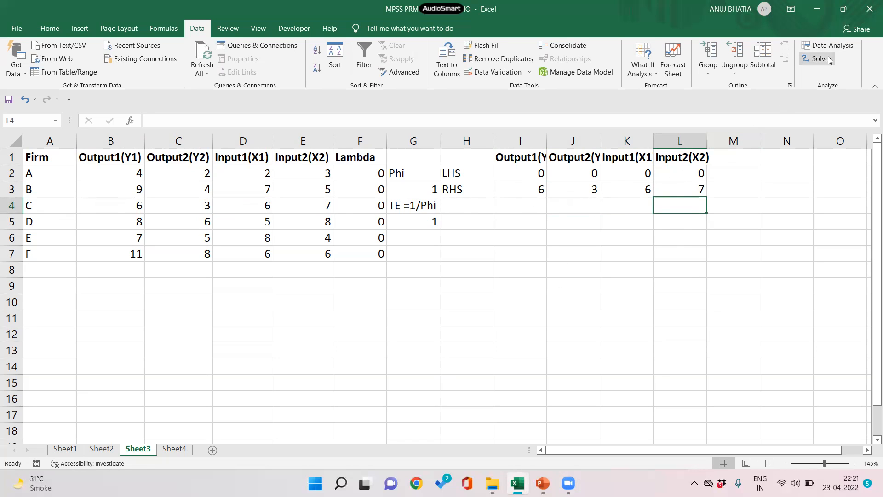
In Solver, maximise $G$3 by changing $F$2:$F$7,$G$3, deleting the old constraints before adding one.
click(817, 58)
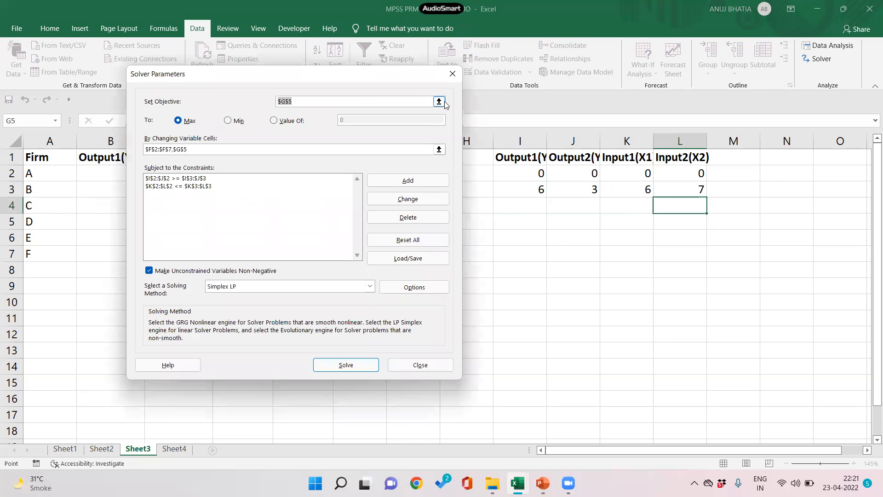
click(439, 101)
text(3)
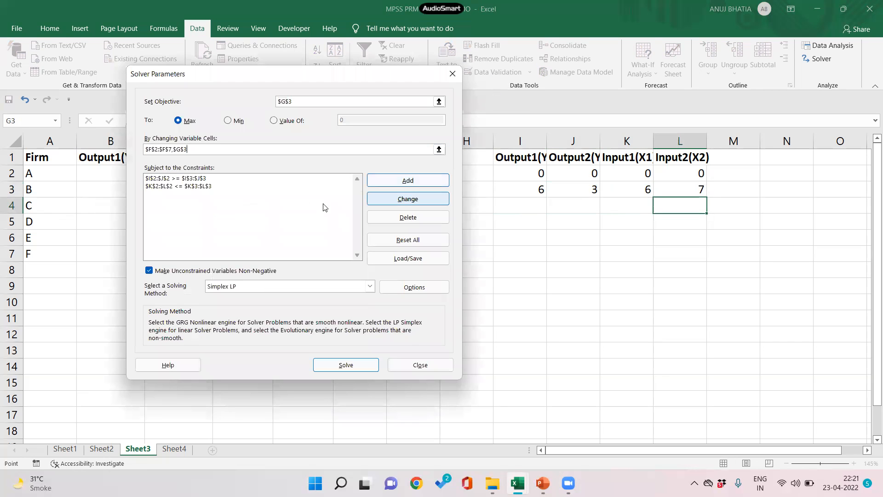
click(177, 186)
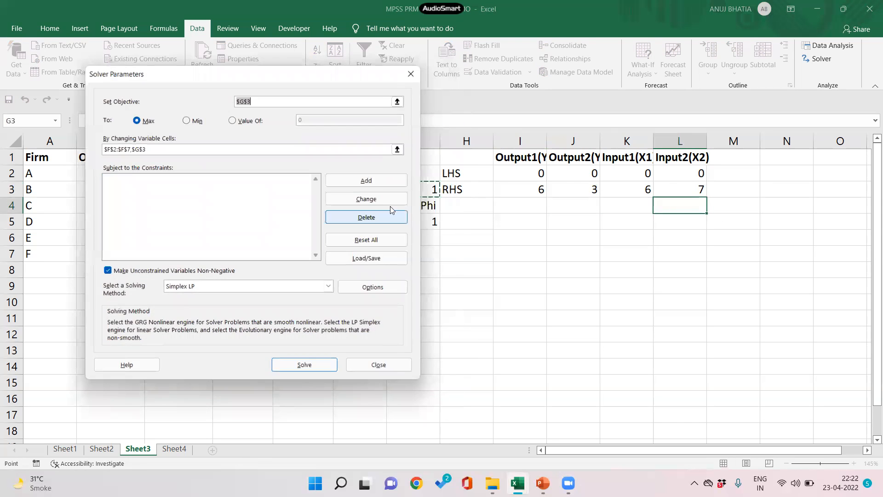
click(366, 180)
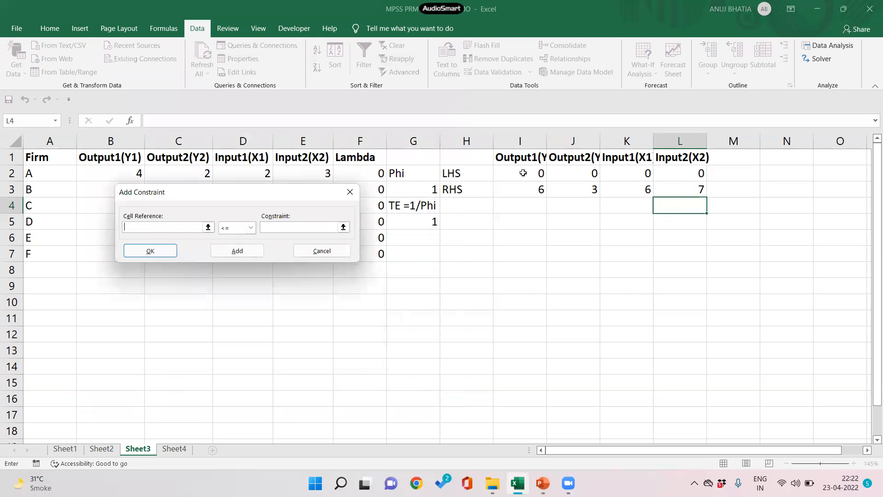
Add Solver constraints $I$2:$J$2 >= $I$3:$J$3 and $K$2:$L$2 <= $K$3:$L$3.
drag(519, 173, 573, 173)
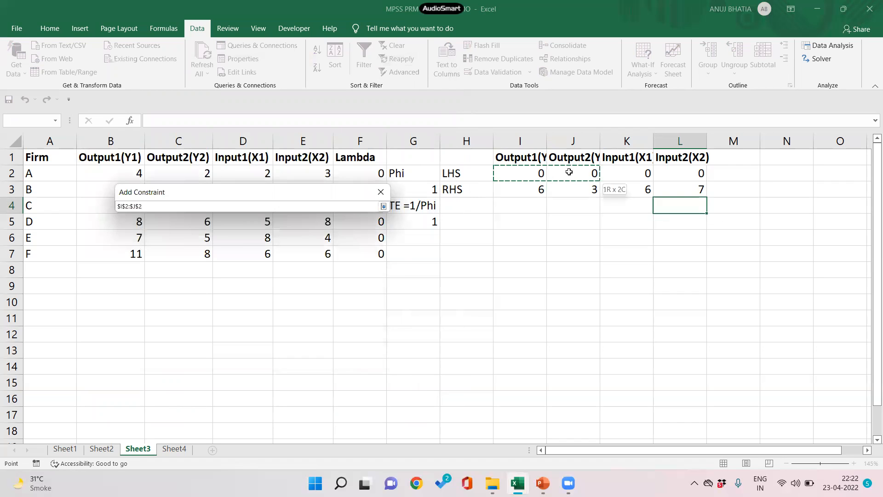
click(250, 227)
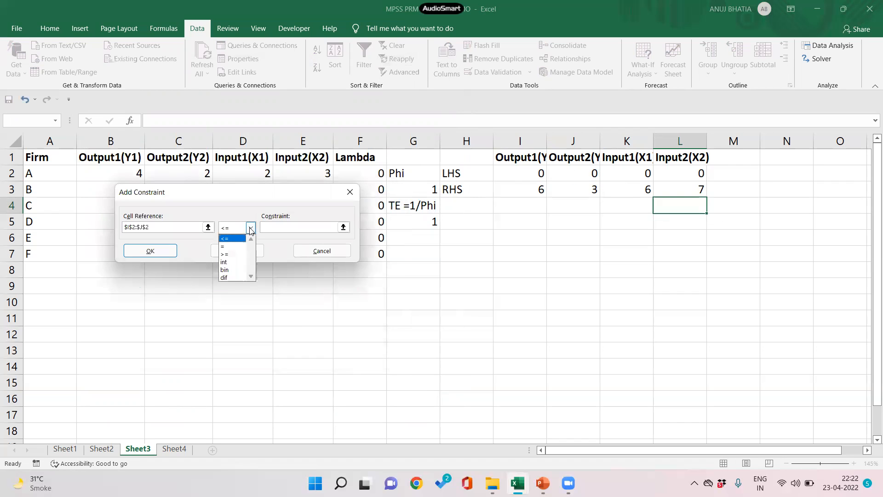
click(225, 254)
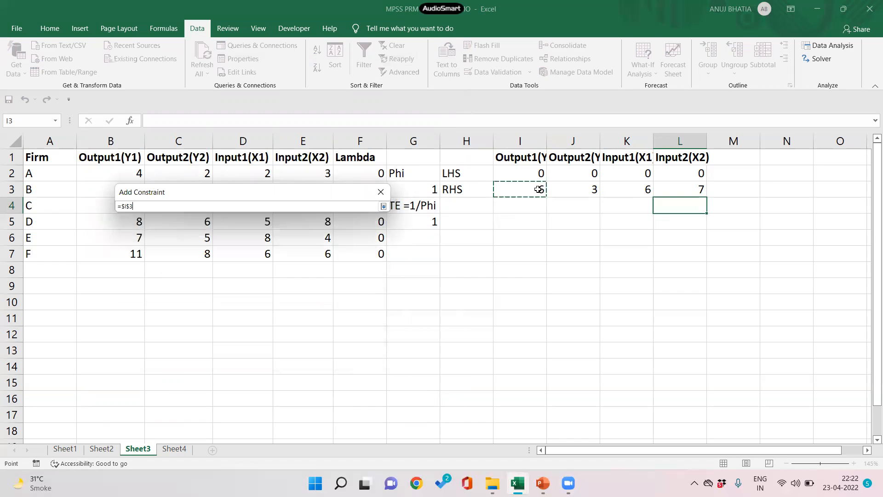
click(237, 250)
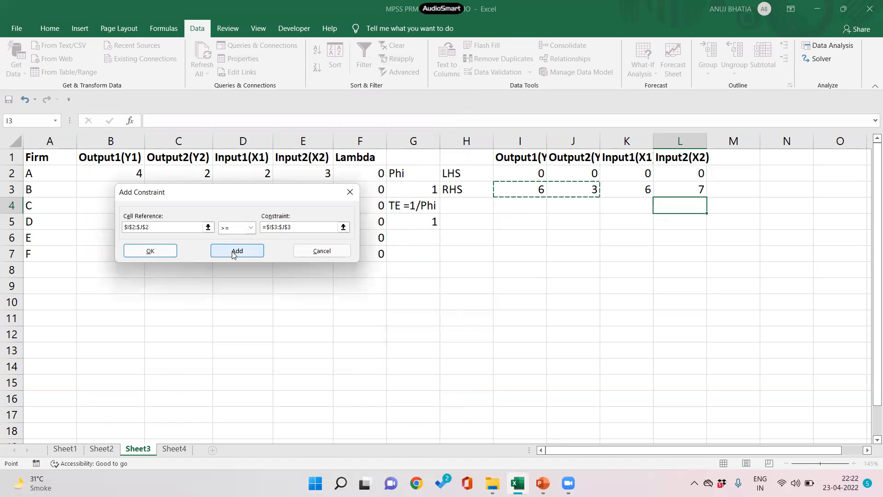
click(236, 251)
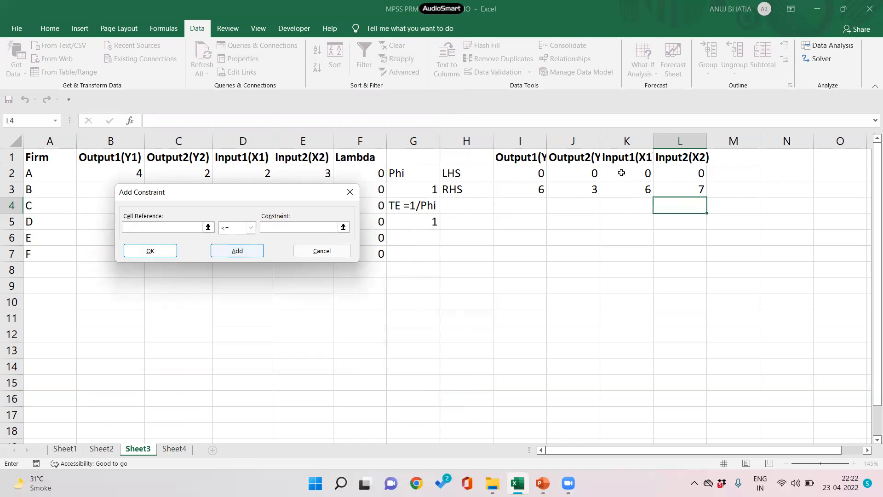
drag(626, 173, 701, 173)
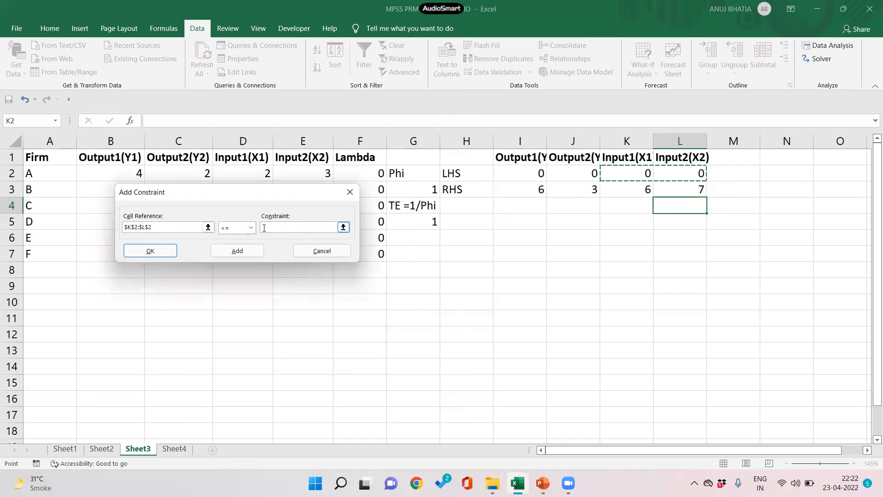
click(647, 189)
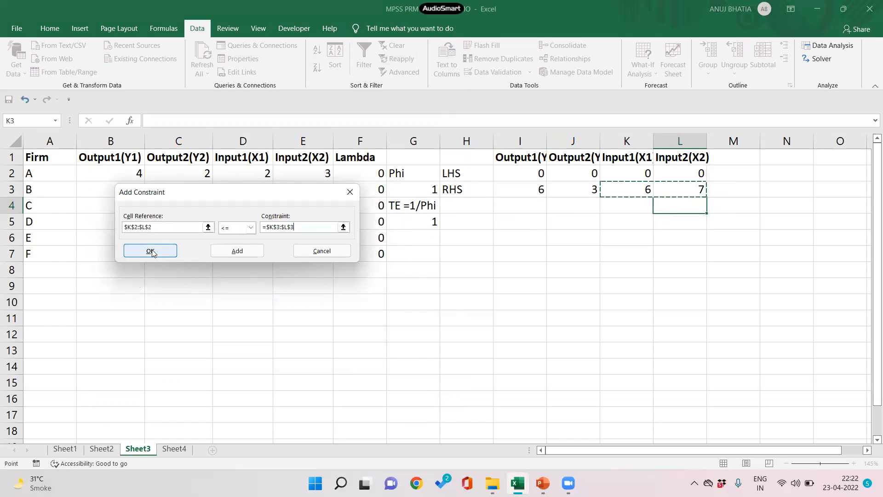
click(150, 250)
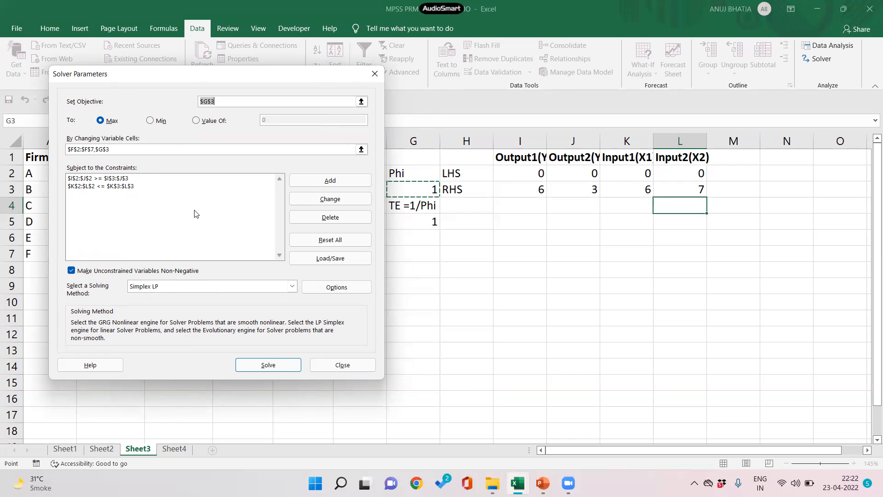
Solve and keep the solution (Phi 1.88889, TE 0.52941), then check the LHS and RHS output formulas.
click(268, 364)
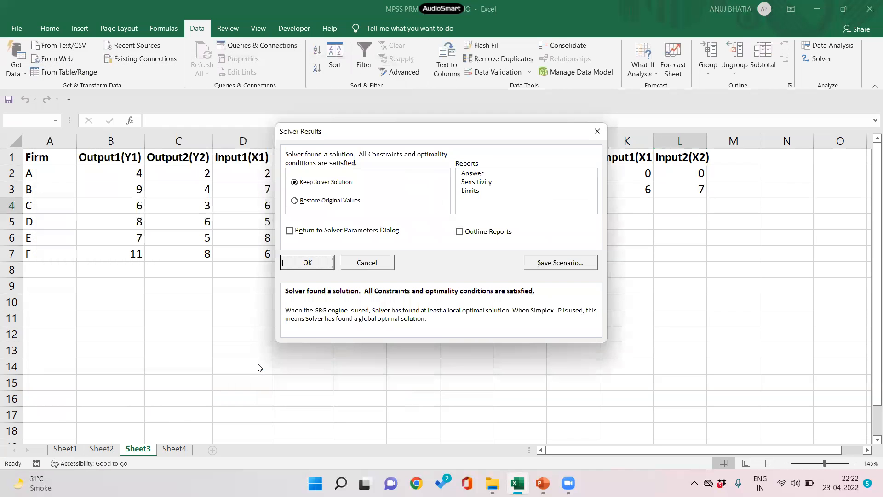
click(307, 263)
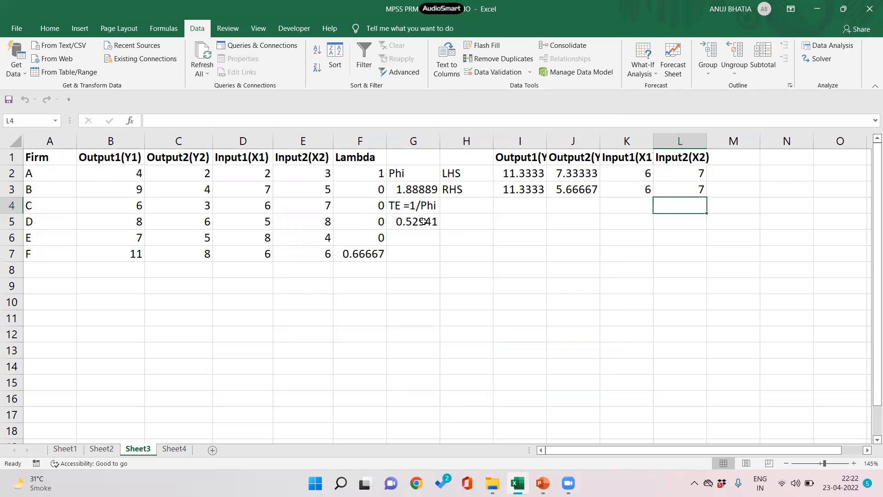
mouse_move(425, 221)
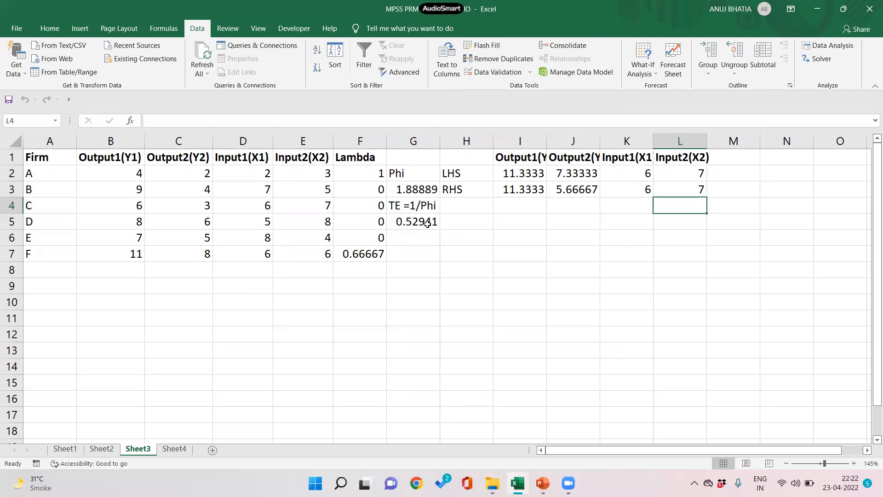
mouse_move(428, 223)
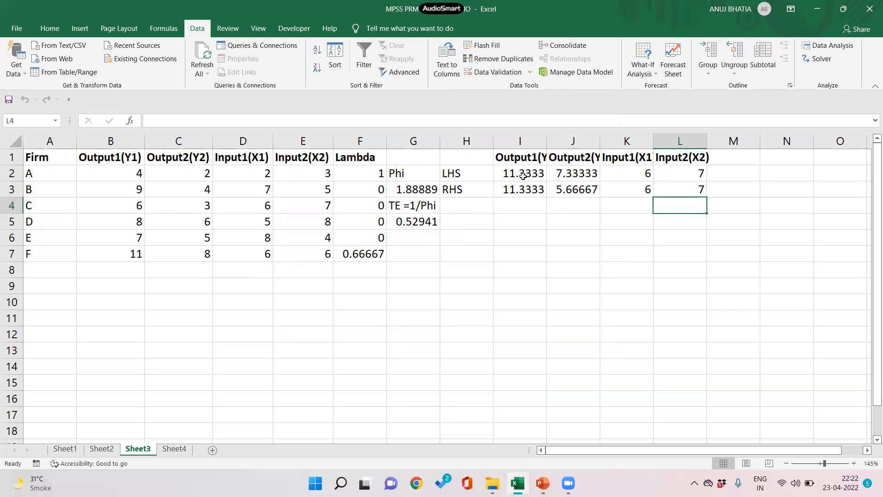
click(520, 173)
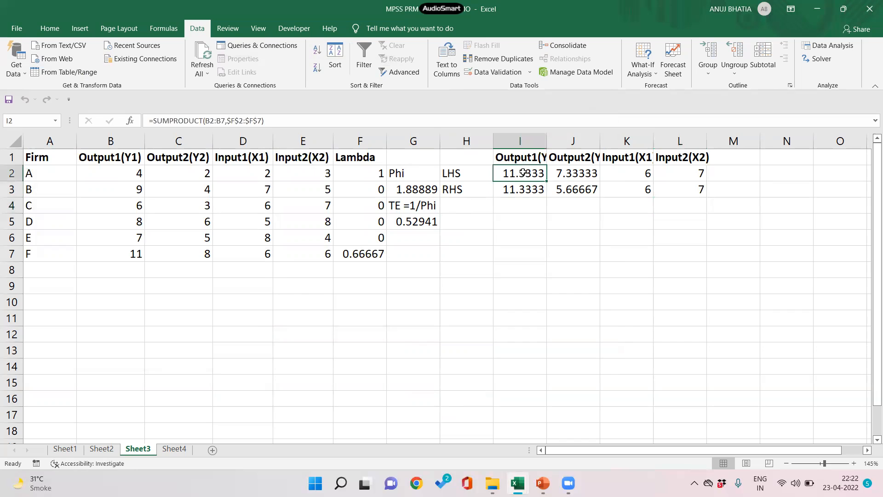
click(519, 190)
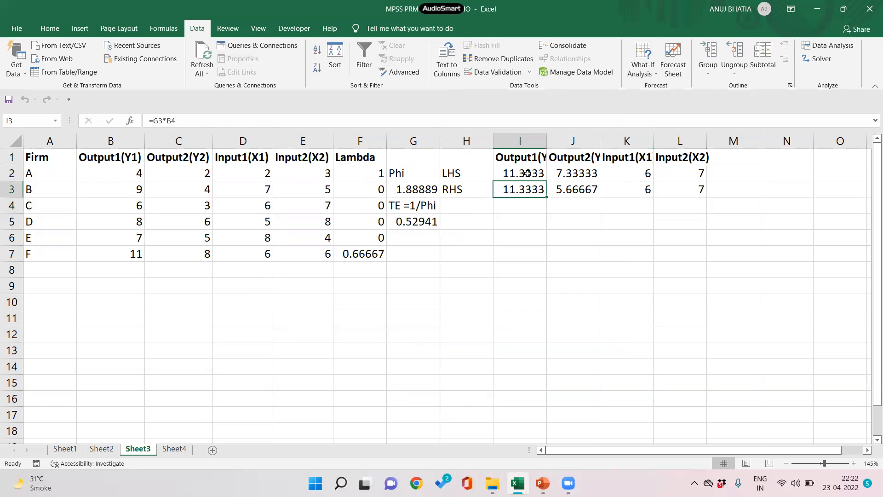
mouse_move(568, 181)
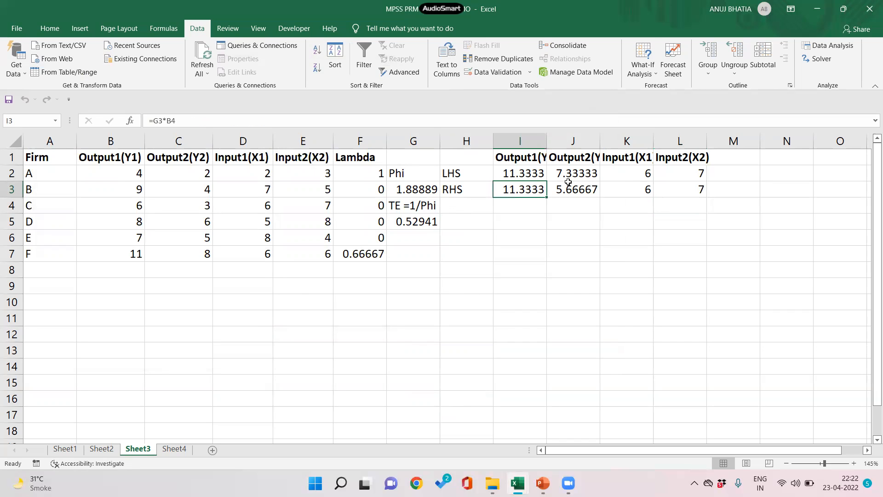
click(572, 173)
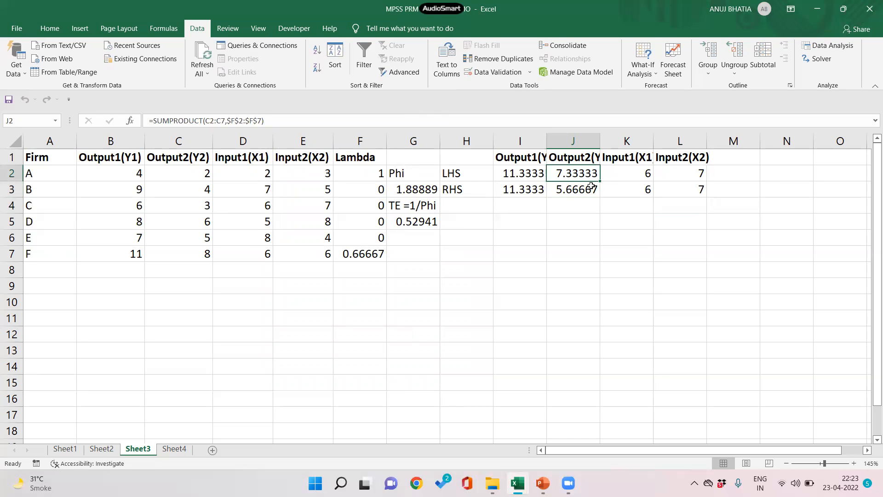
click(572, 188)
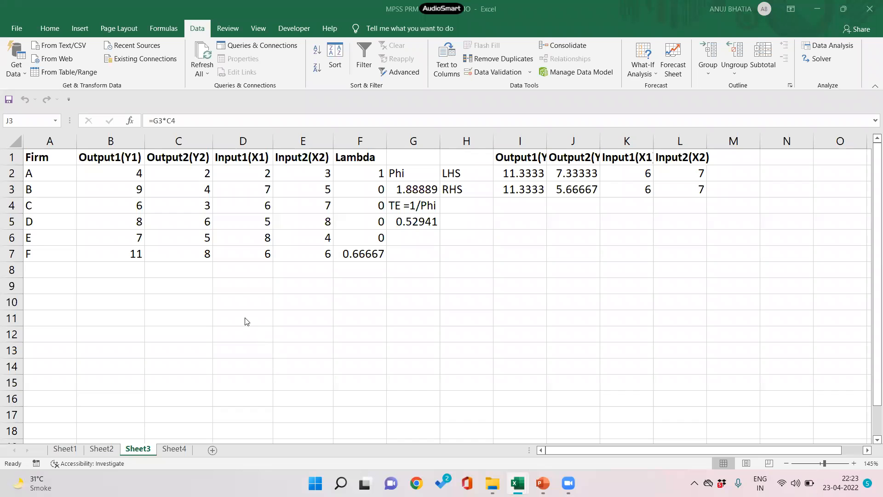
Enter =D10*G3 and =E10*G3 below firm C's outputs, giving 11.33333 and 5.666667.
click(243, 301)
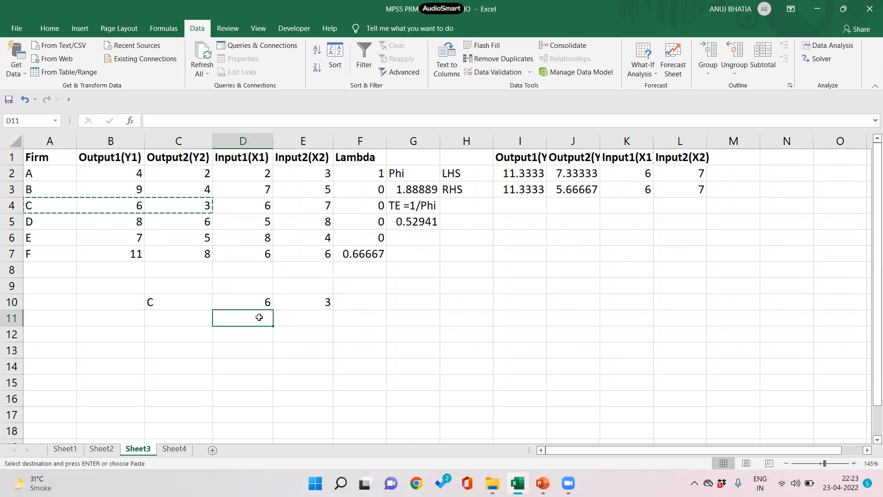
text(=D10)
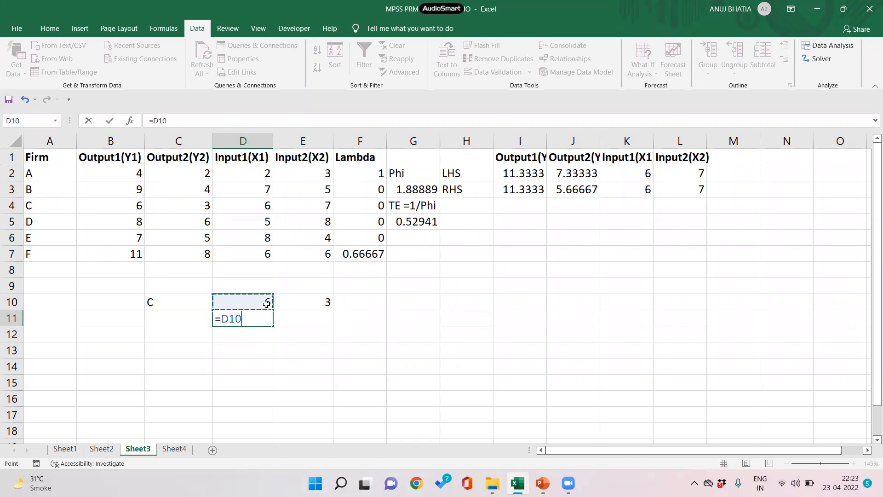
text(*)
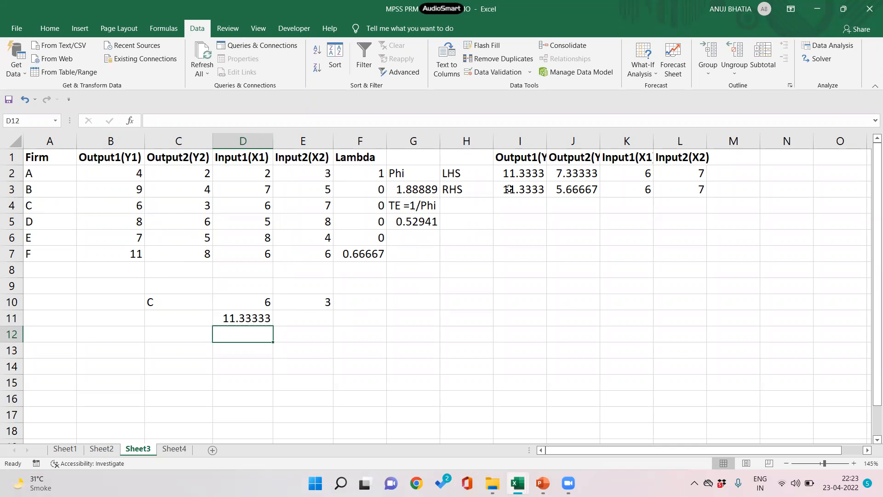
click(303, 301)
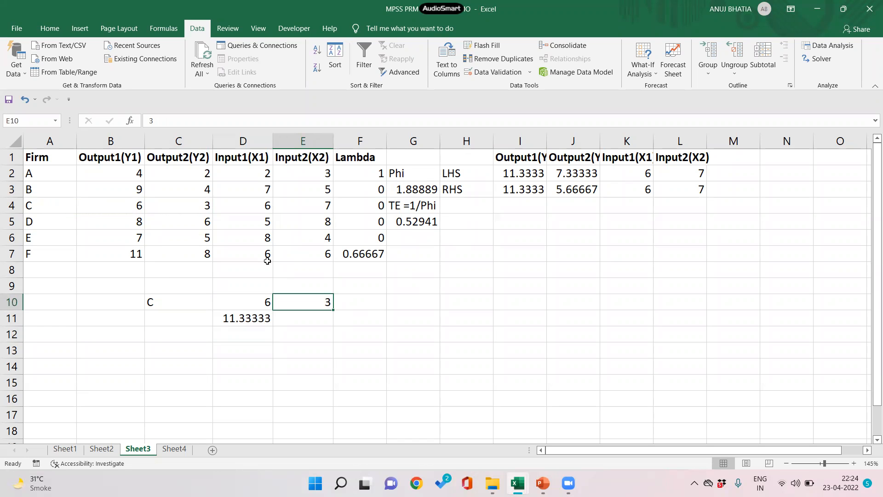
click(179, 205)
text(=)
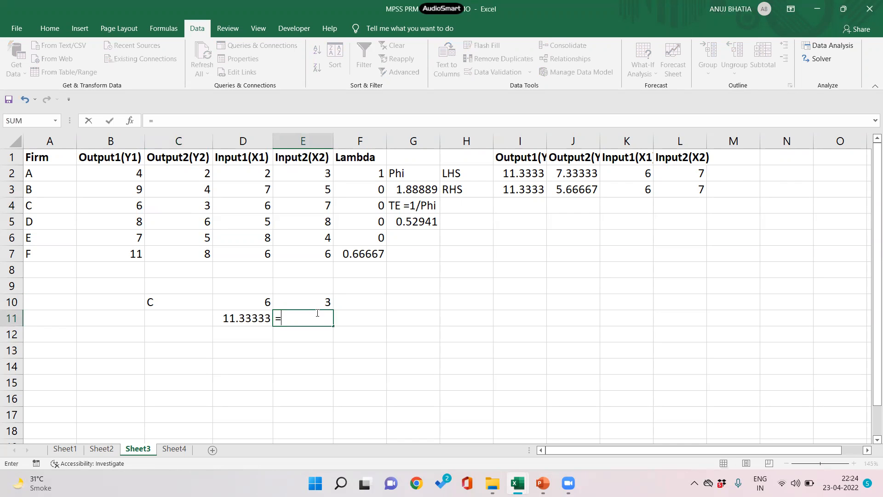
click(303, 302)
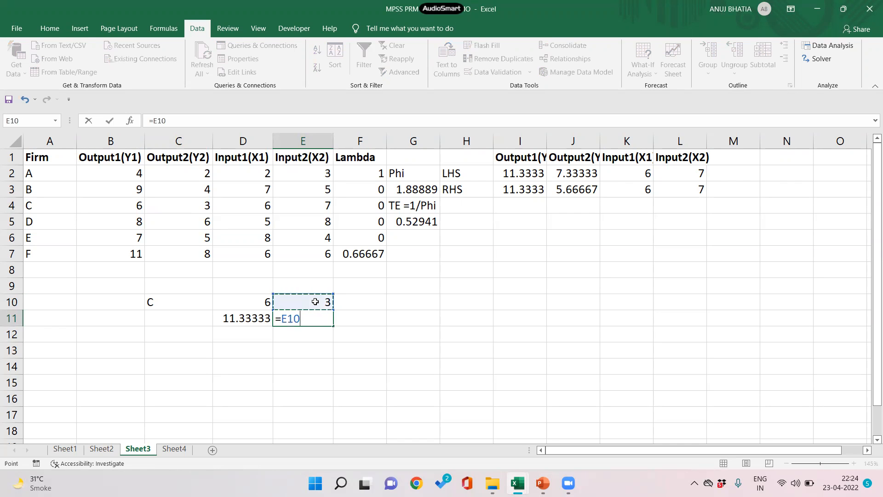
text(*)
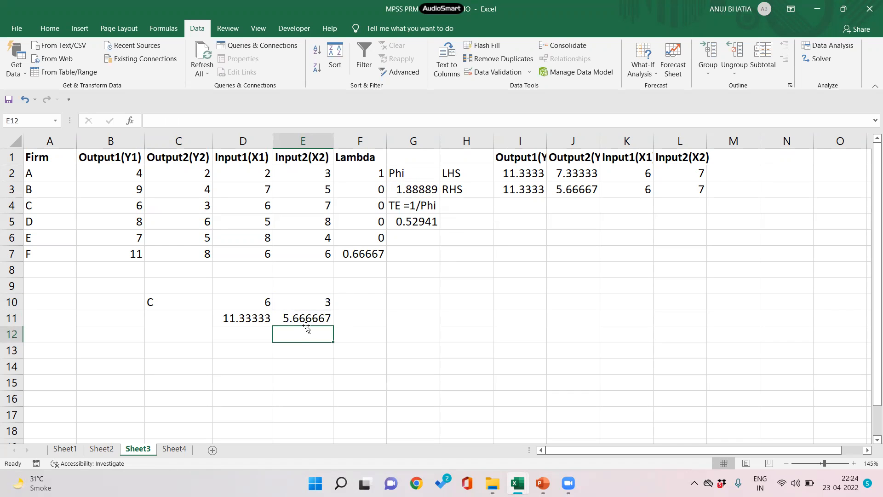
mouse_move(576, 193)
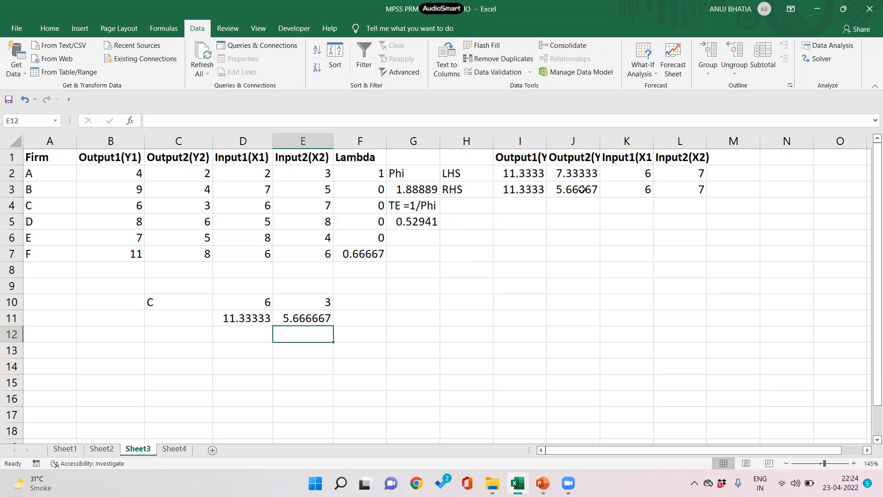
click(572, 173)
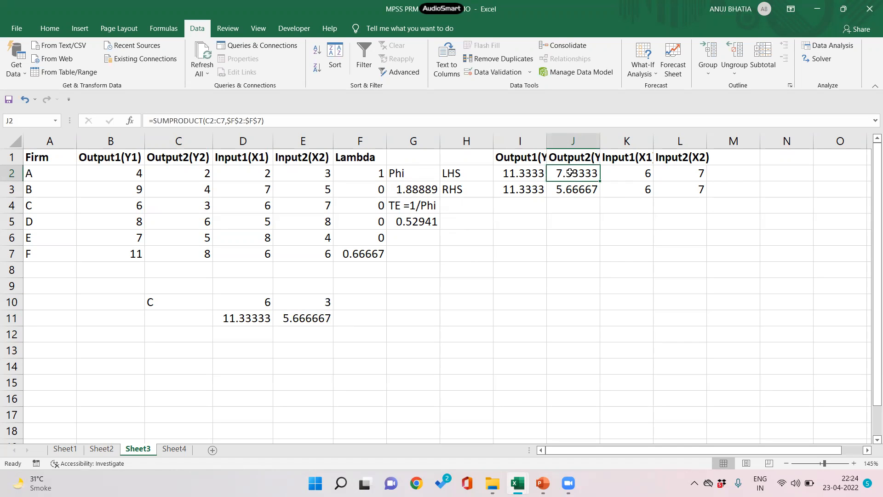
click(303, 301)
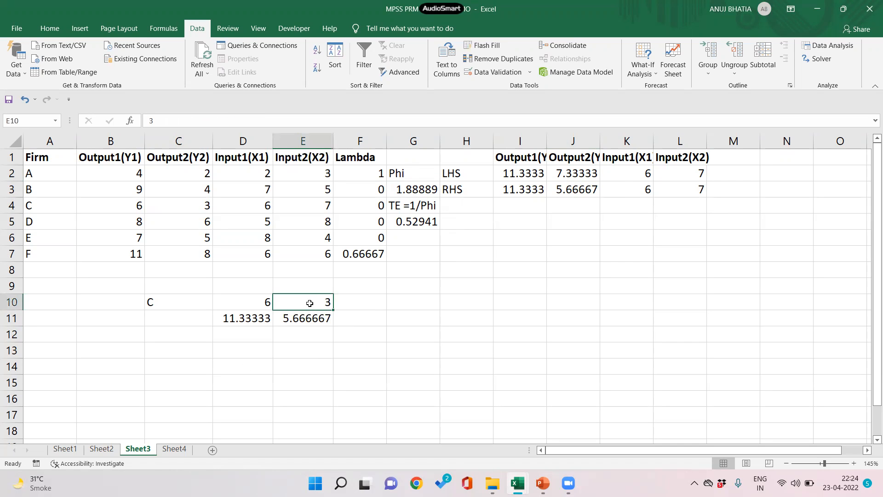
click(573, 173)
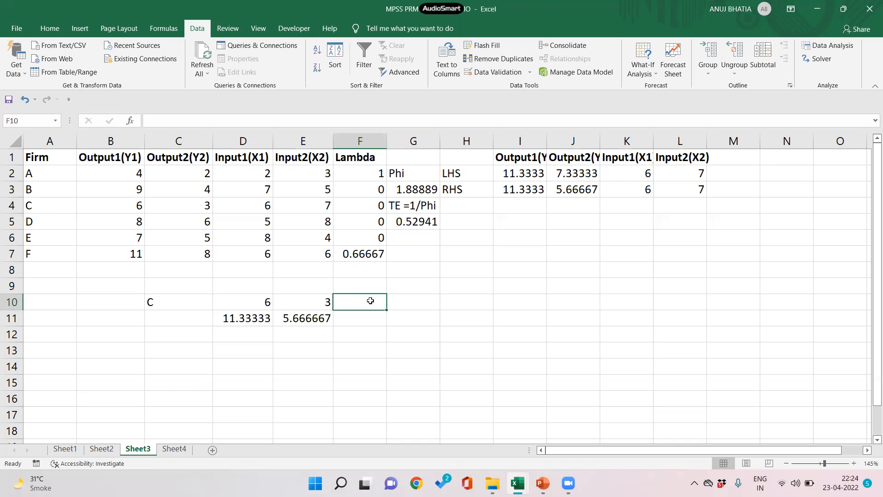
Enter the output slack formula =(7.333-E10) in F10, giving 4.333.
text(=(7)
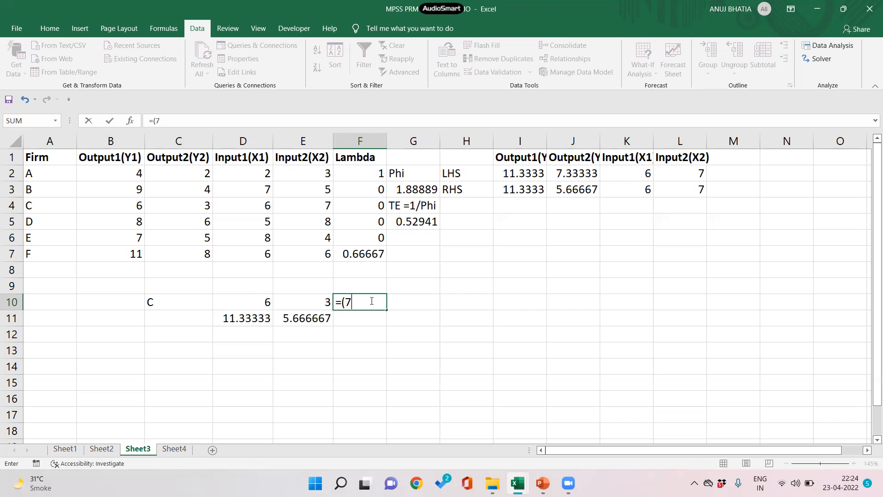
click(302, 302)
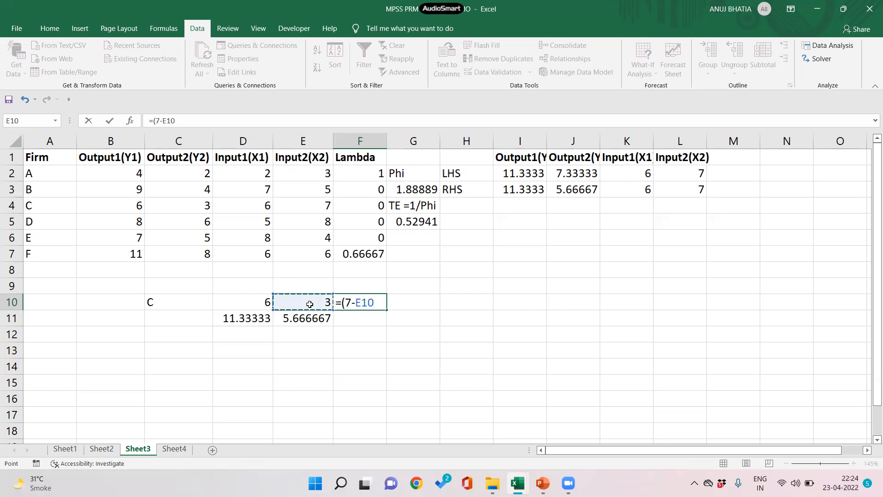
text())
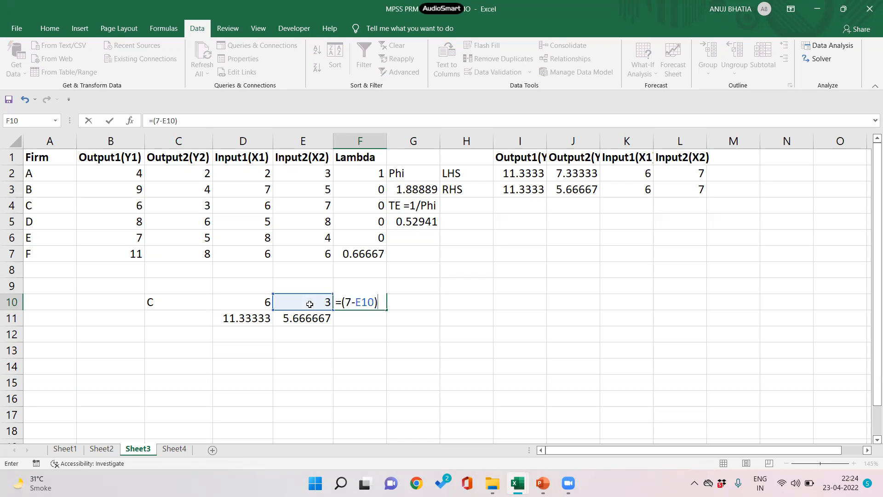
key(BackSpace)
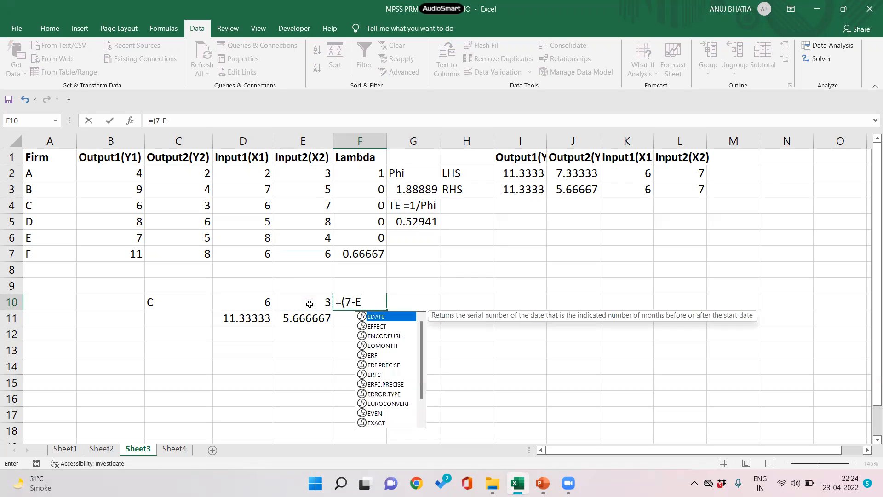
key(Backspace)
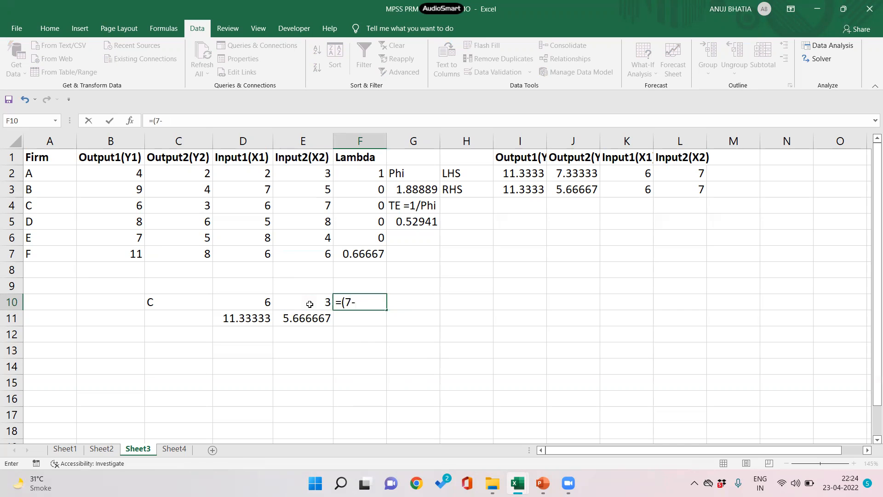
key(Backspace)
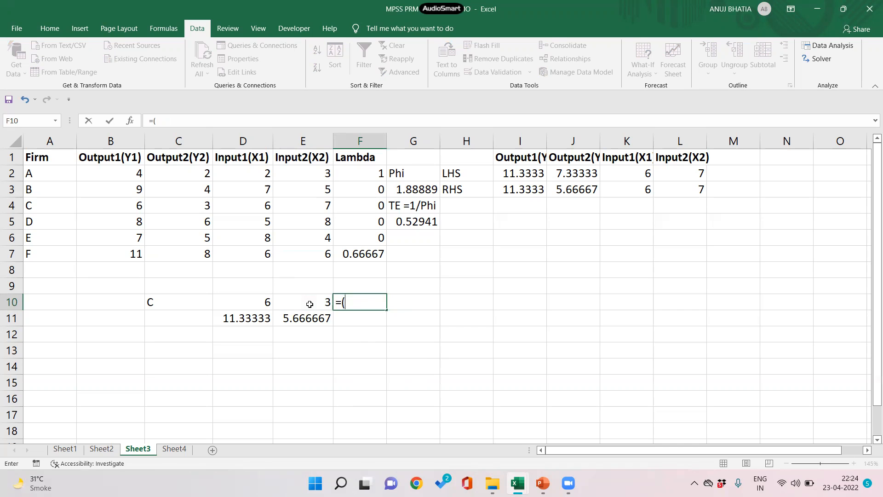
text(7.)
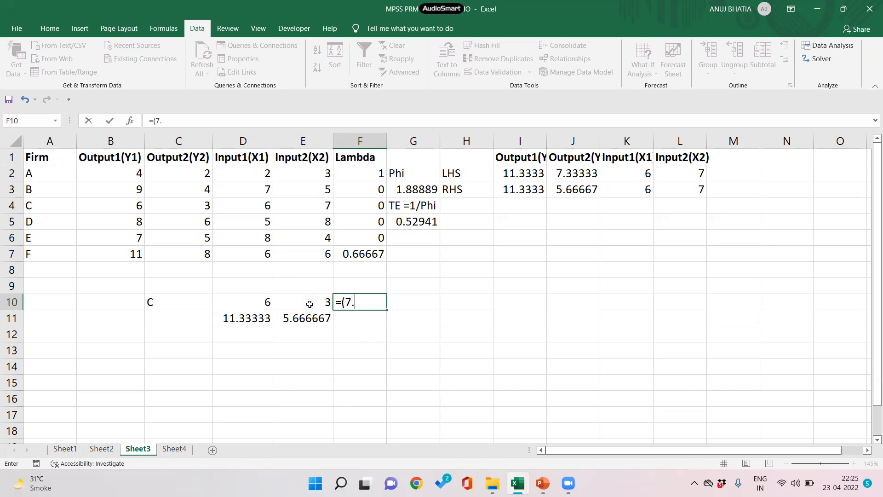
text(333)
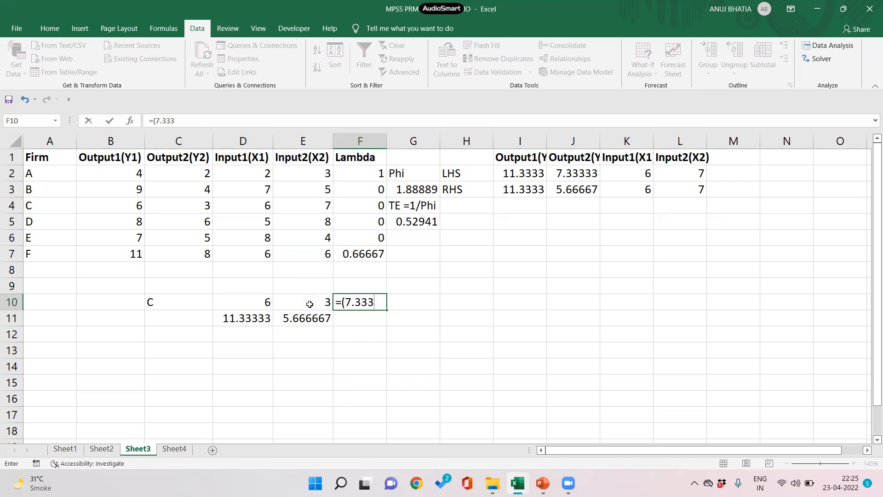
click(303, 302)
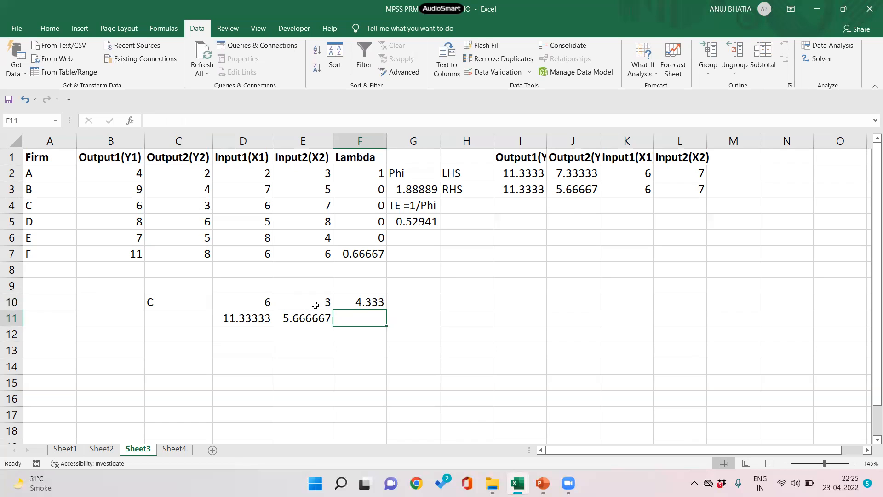
Compute the slack ratio =F10/E10 in F11, giving 1.44433.
text(=F10)
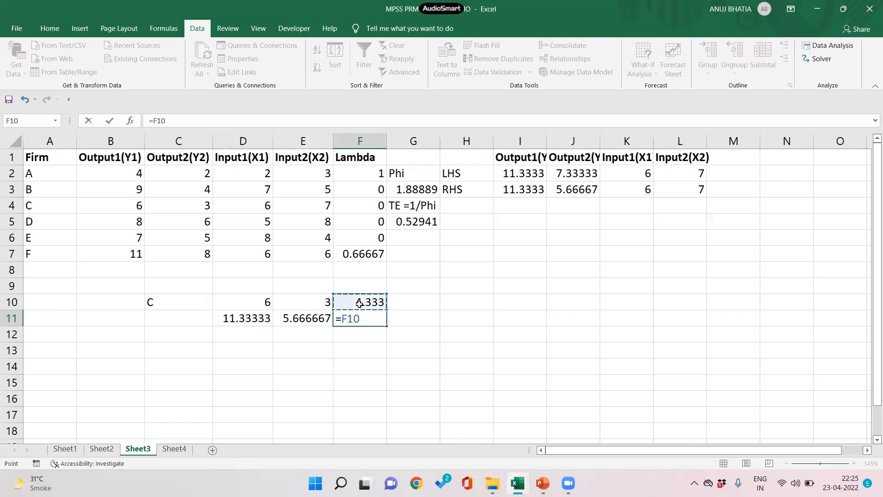
click(303, 302)
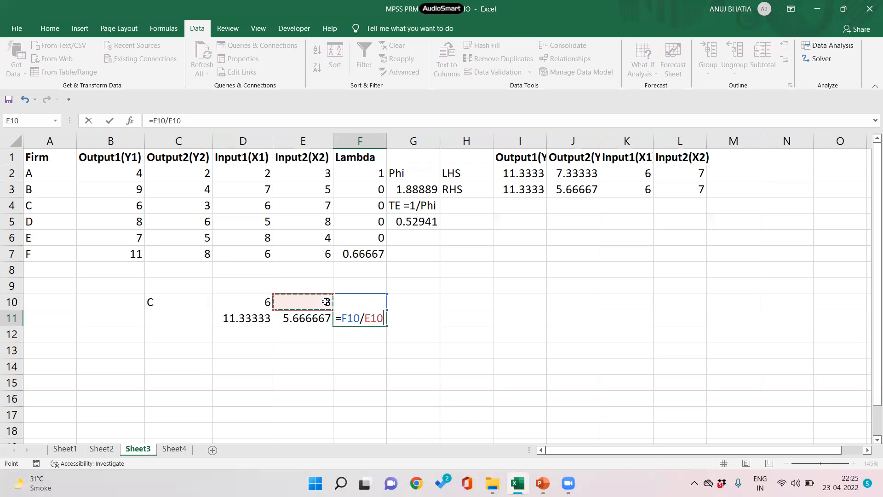
key(Enter)
text(4.333)
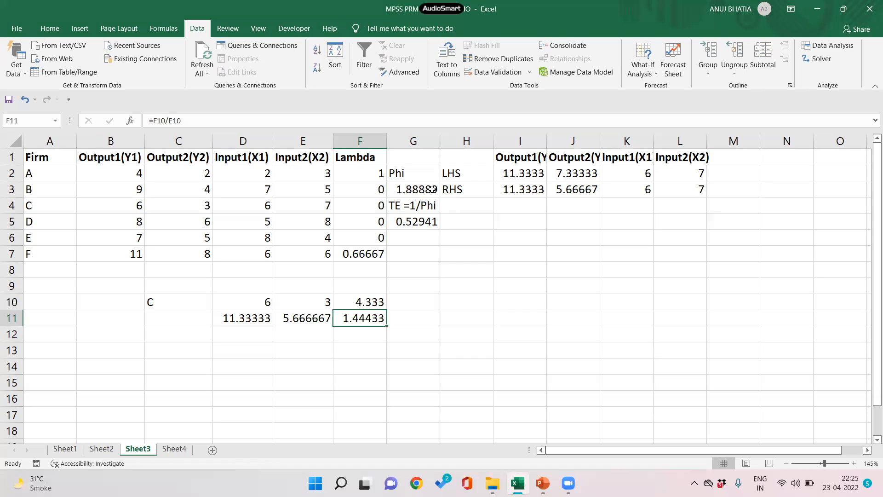
click(303, 318)
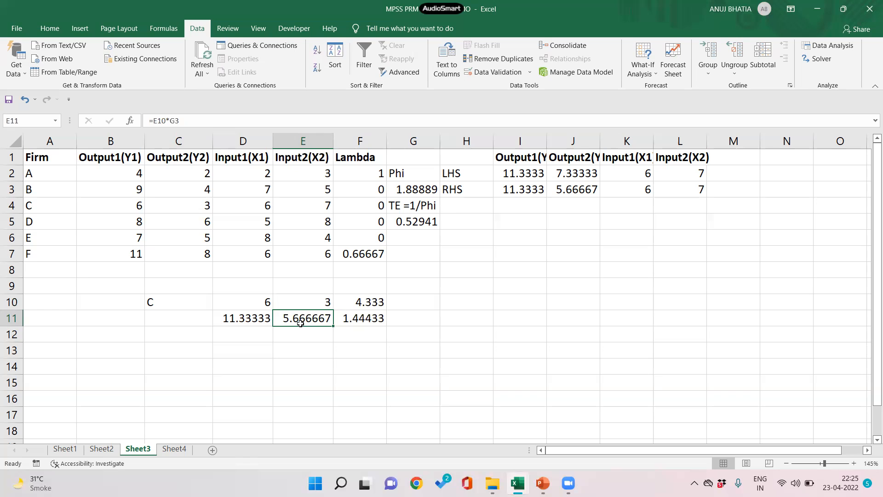
click(359, 317)
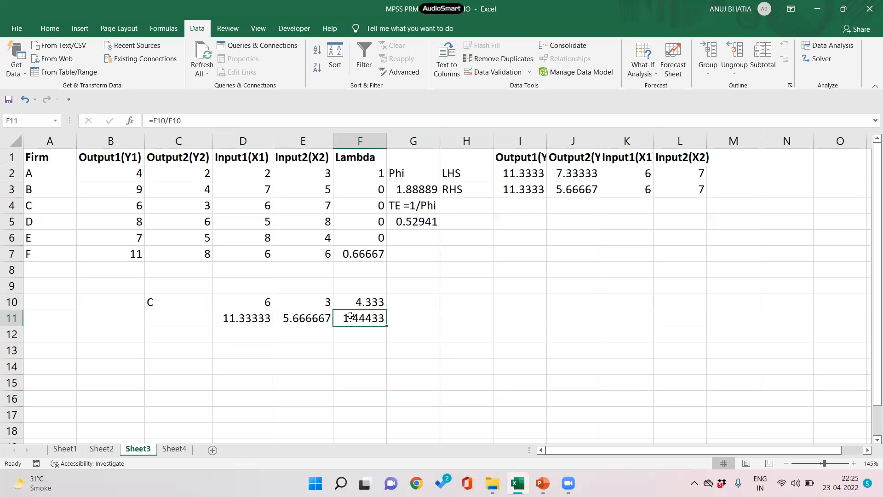
click(573, 173)
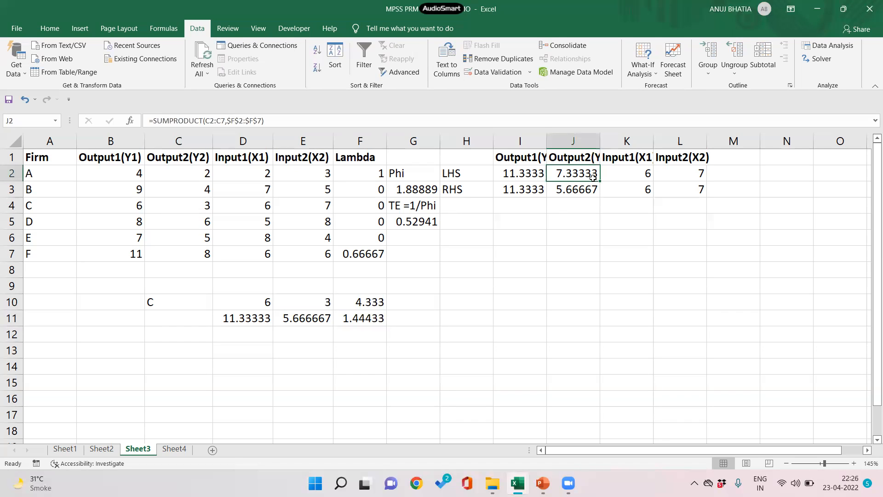
mouse_move(717, 107)
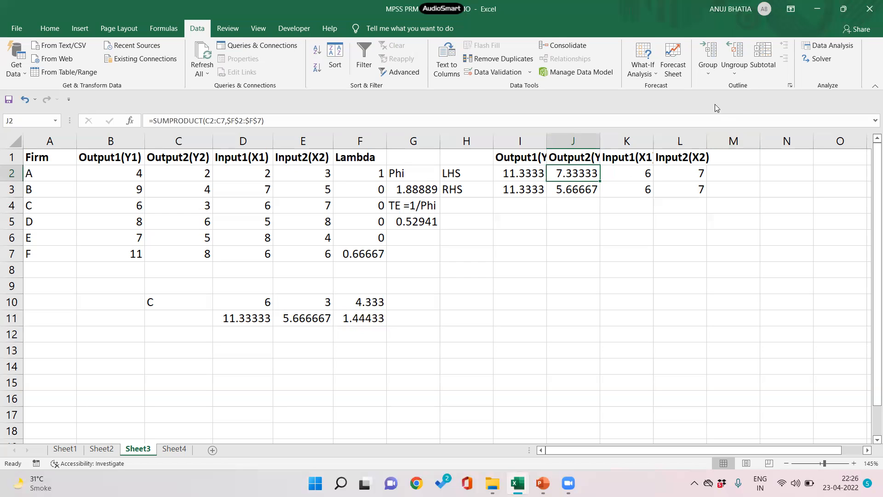